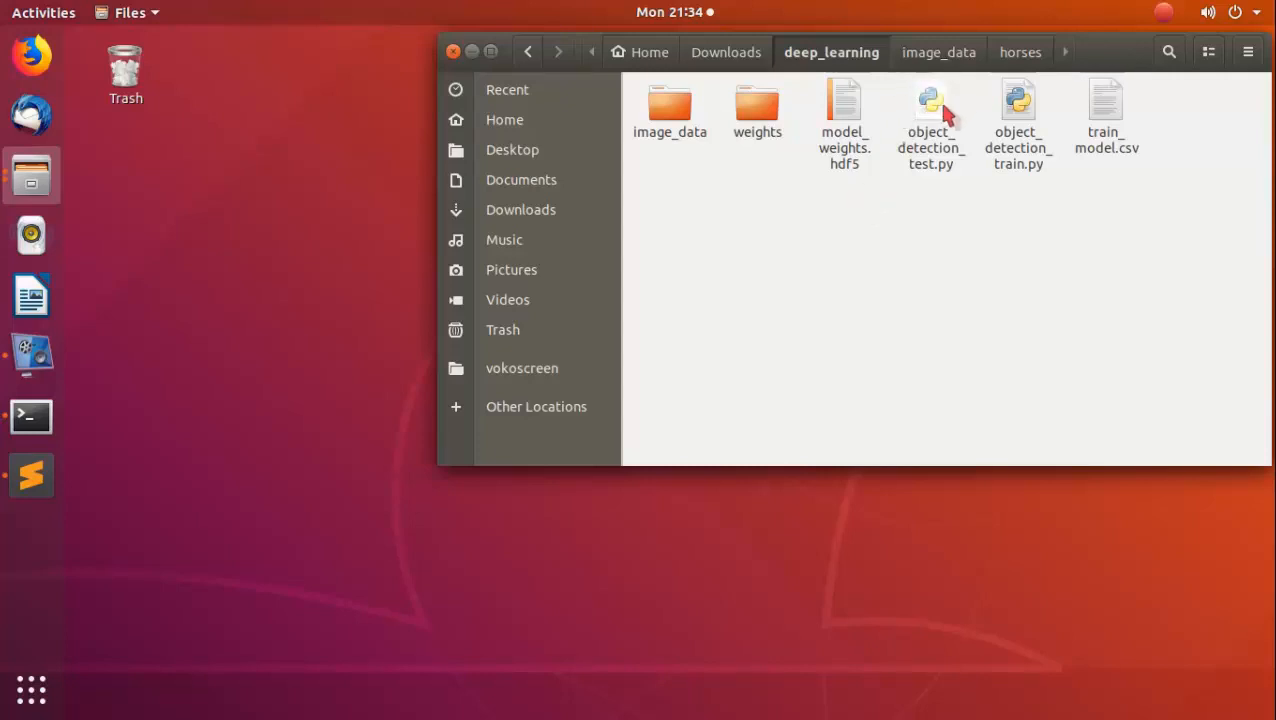
Browse the cats and horses image folders, then open a terminal in deep_learning.
click(1017, 110)
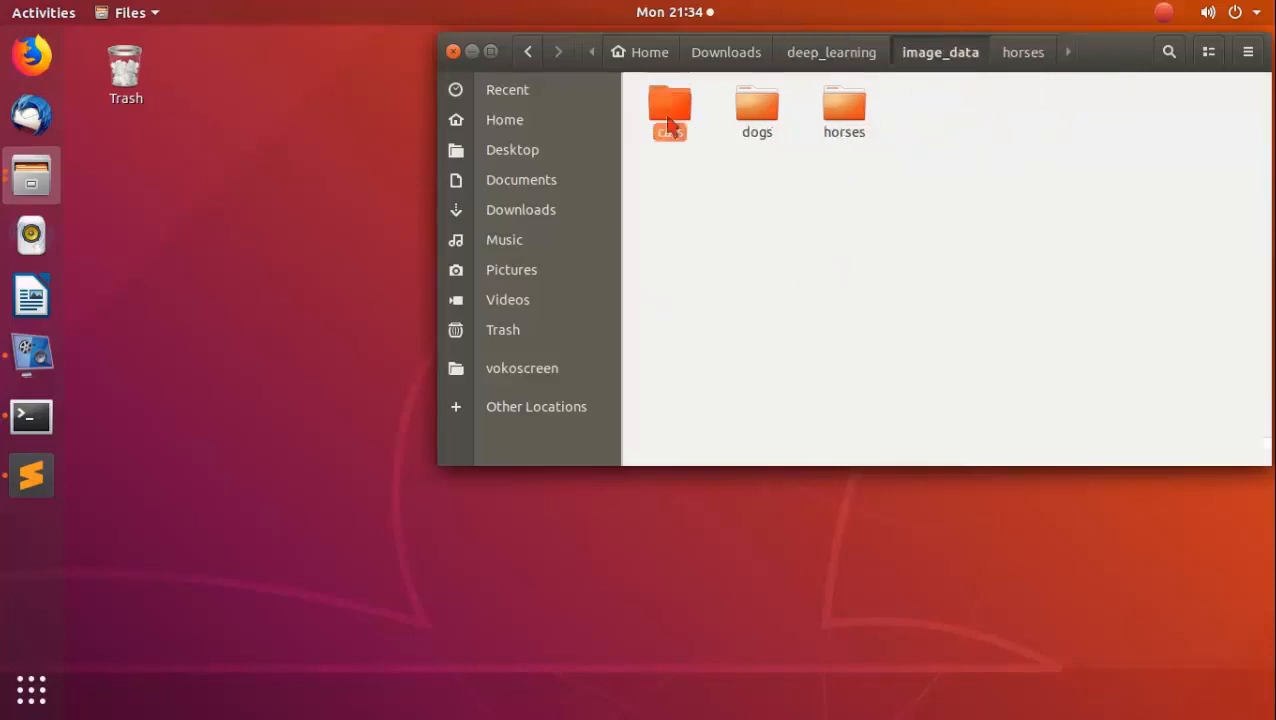
click(843, 112)
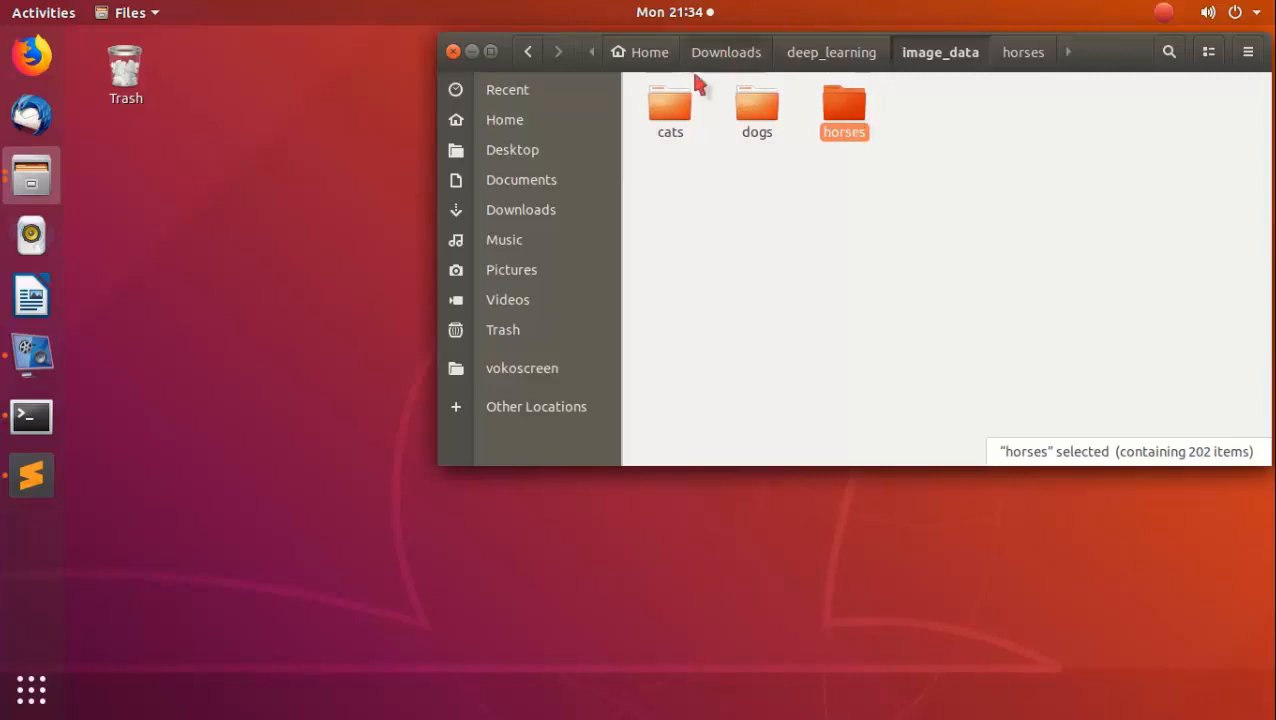
double_click(669, 110)
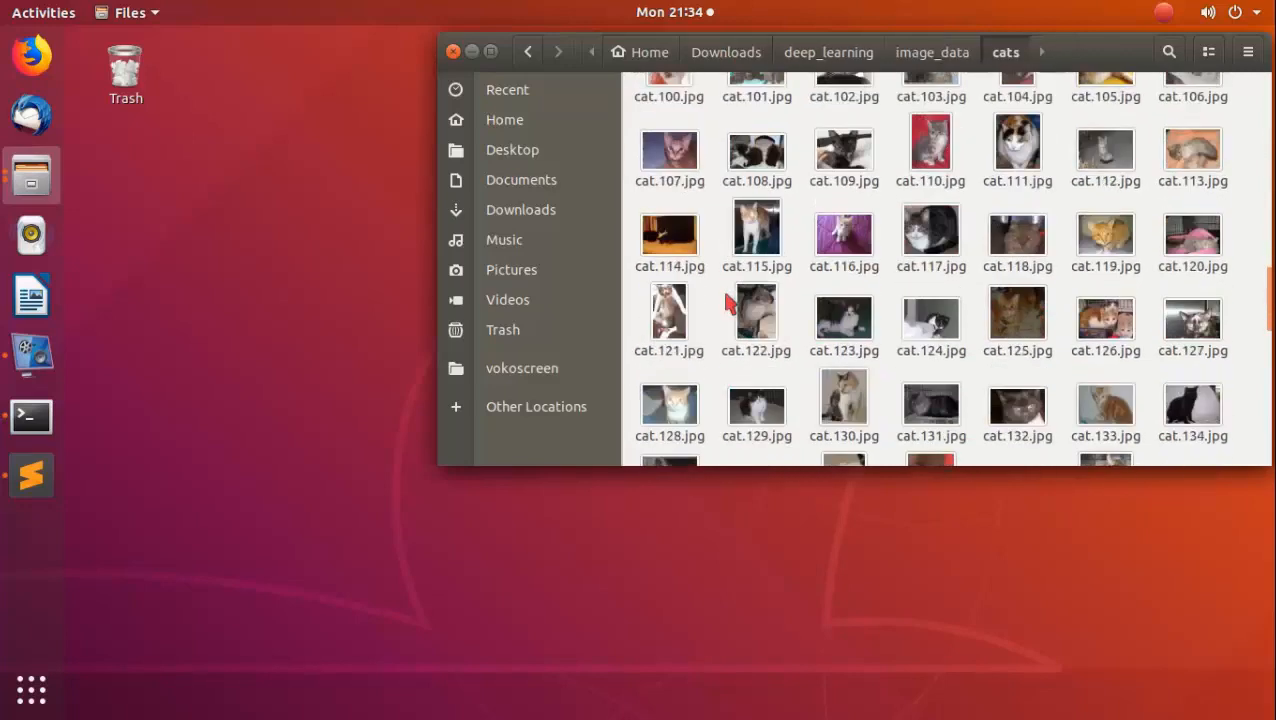
click(932, 52)
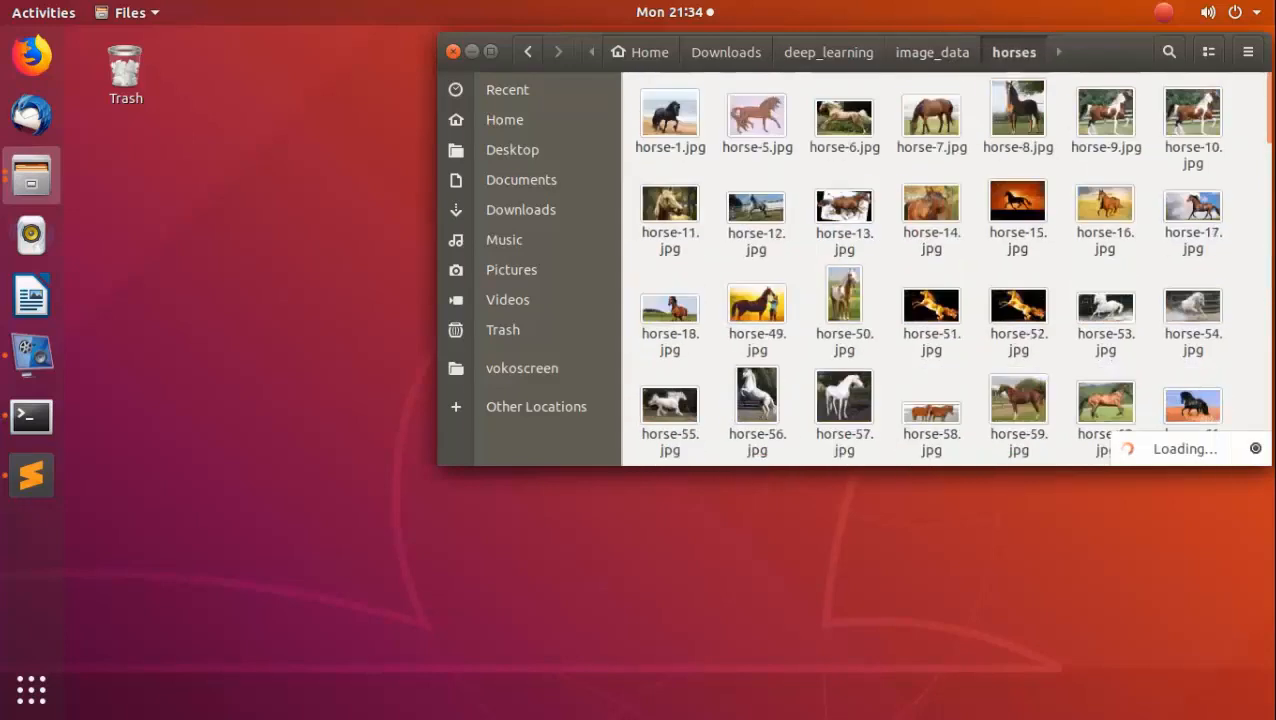
key(ctrl+a)
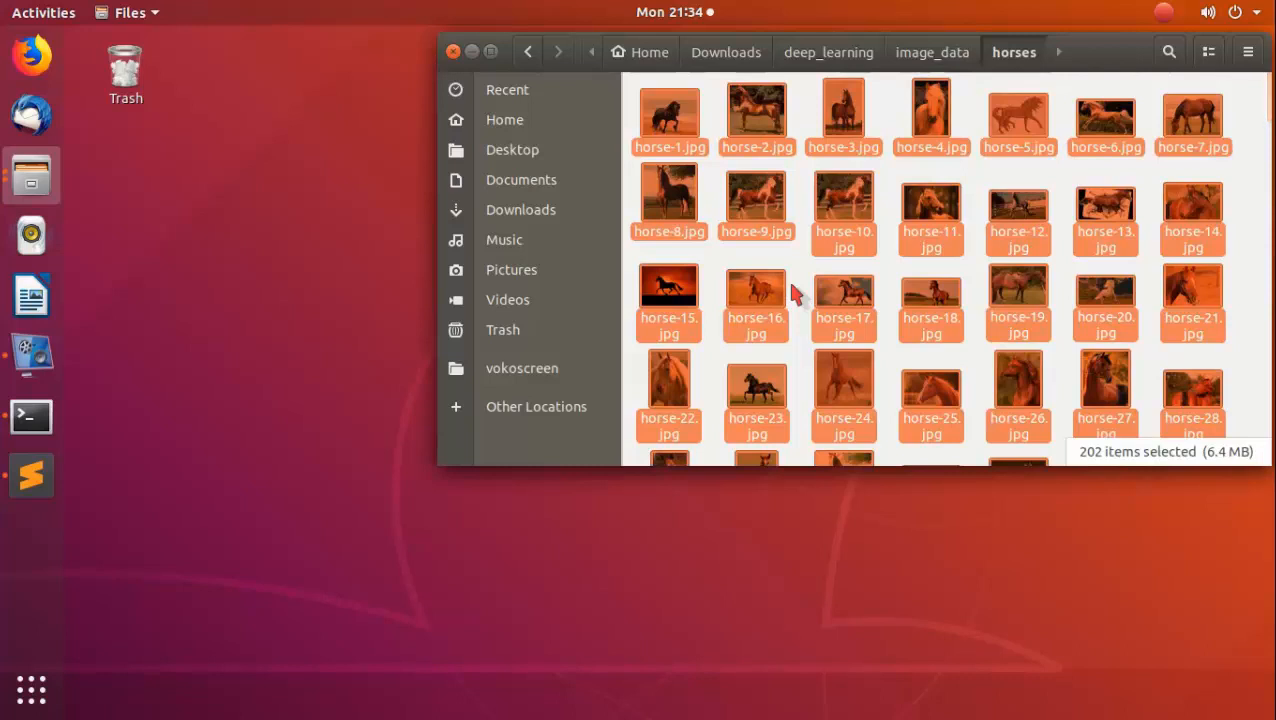
click(828, 52)
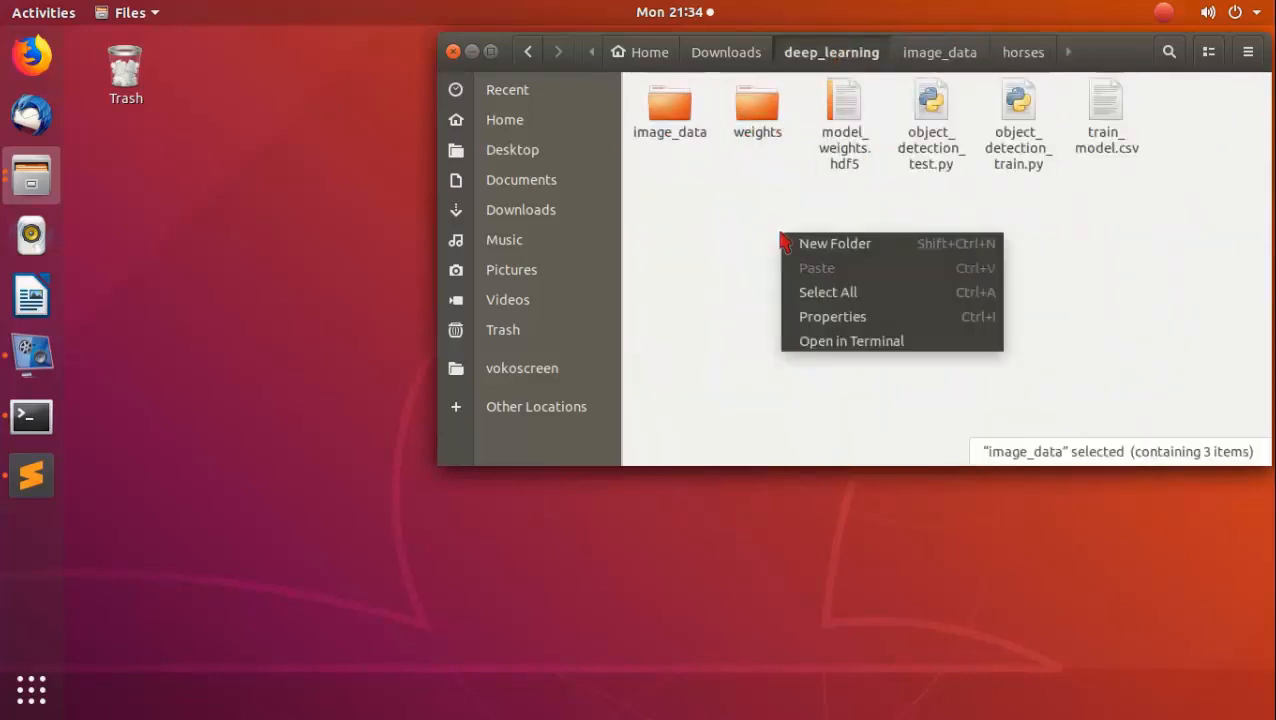
click(851, 341)
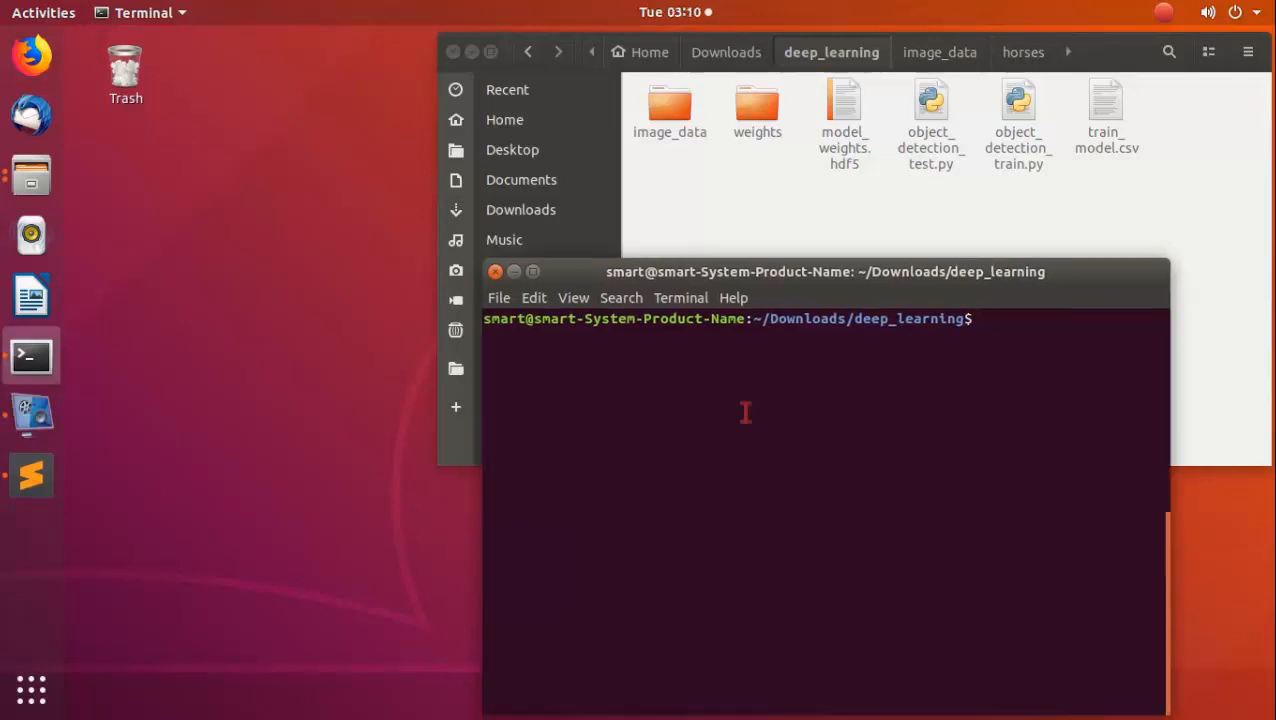
mouse_move(1002, 330)
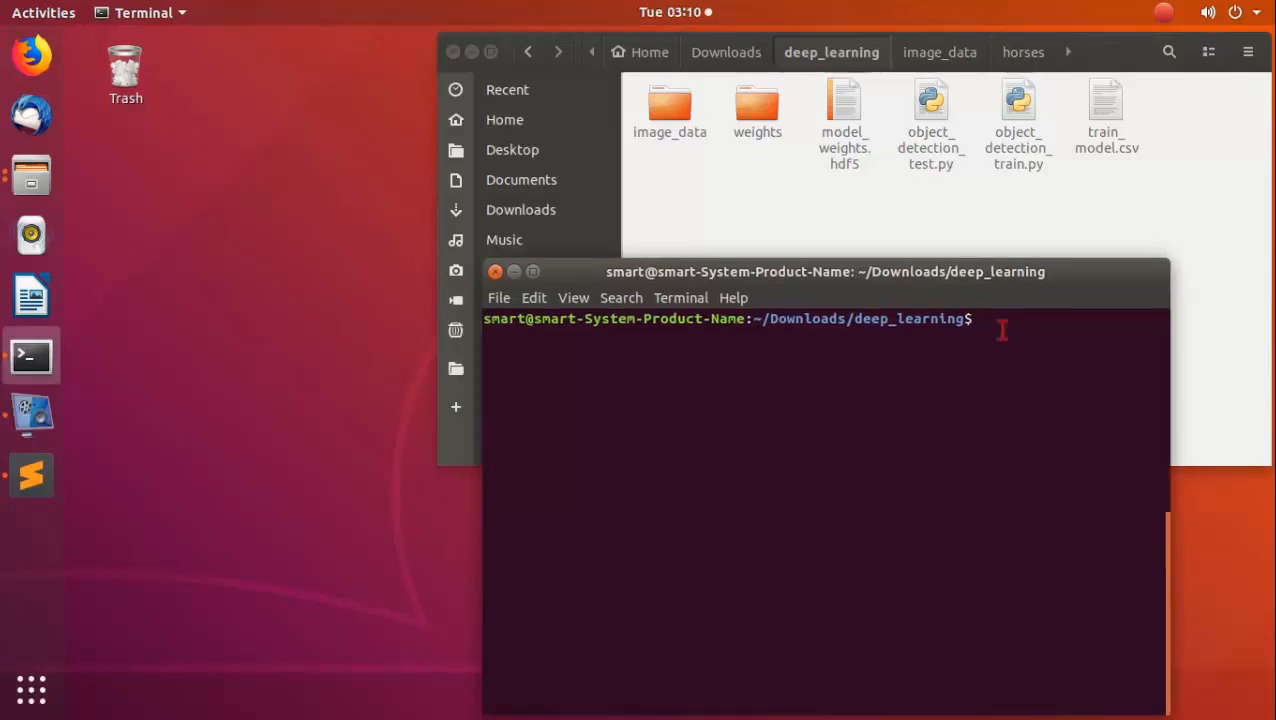
Run python2 object_detection_train.py, completing the file name with Tab.
text(python2)
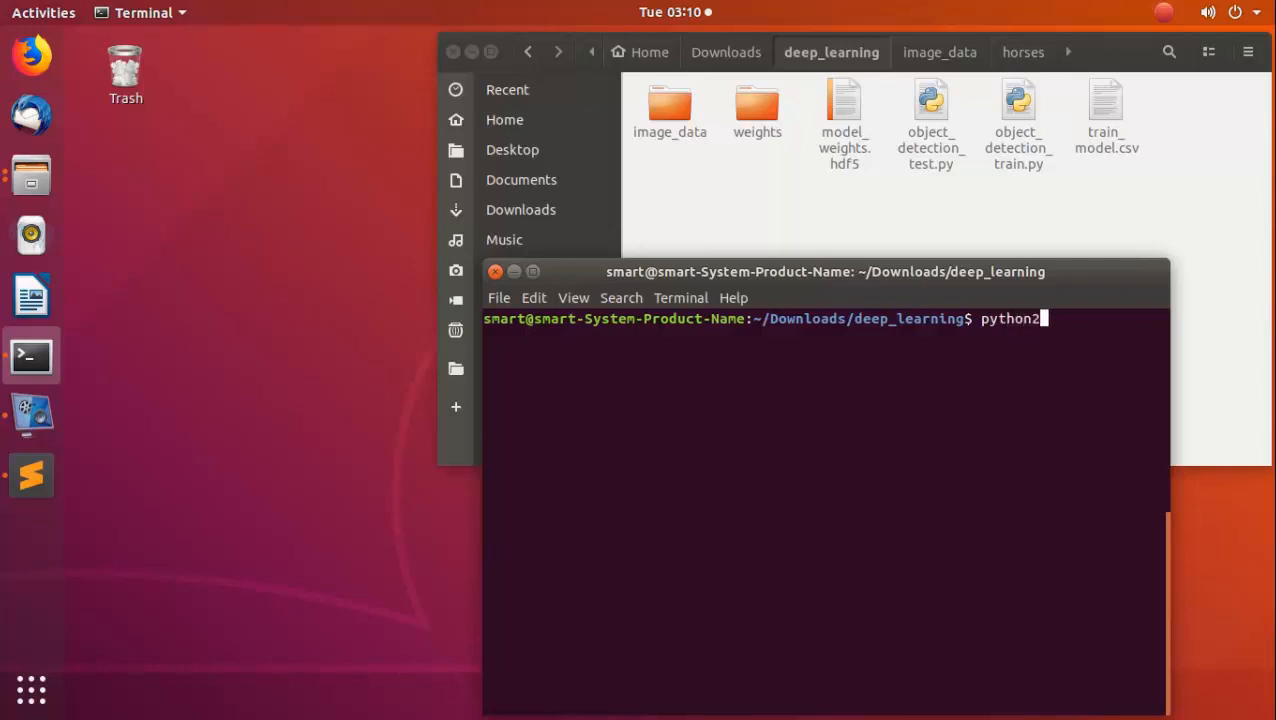
text(object_detection_t)
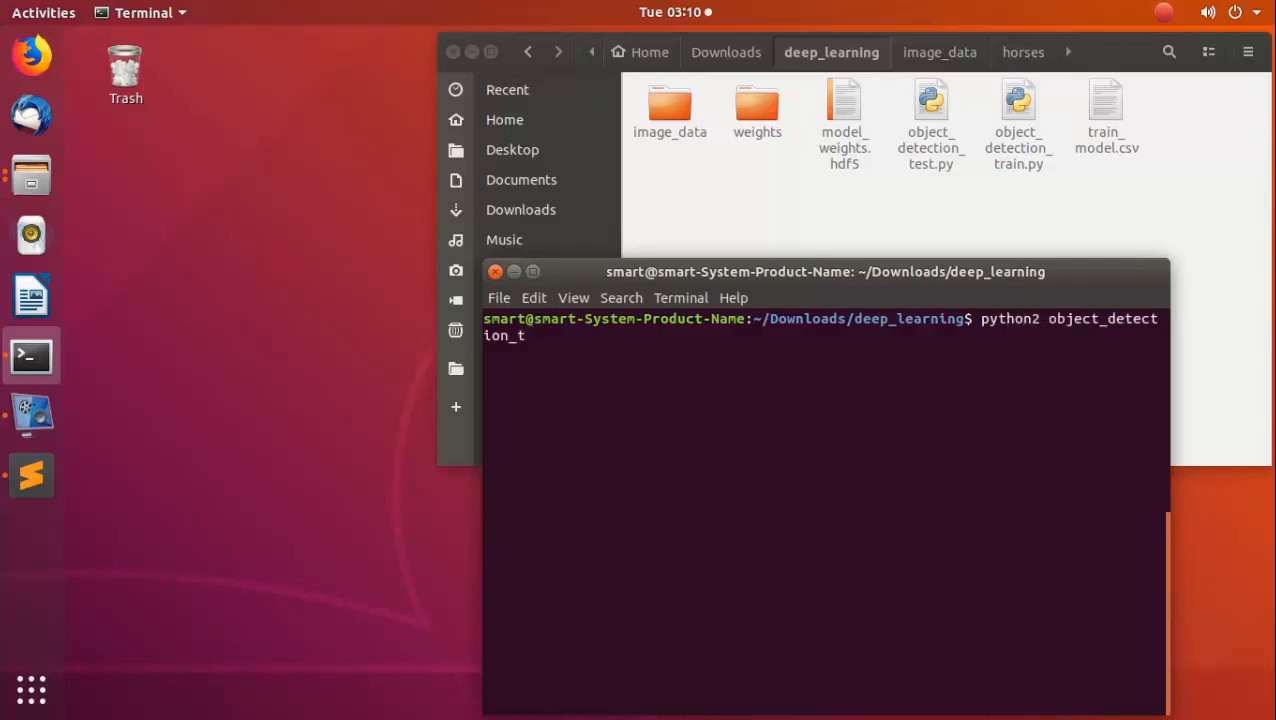
text(tr)
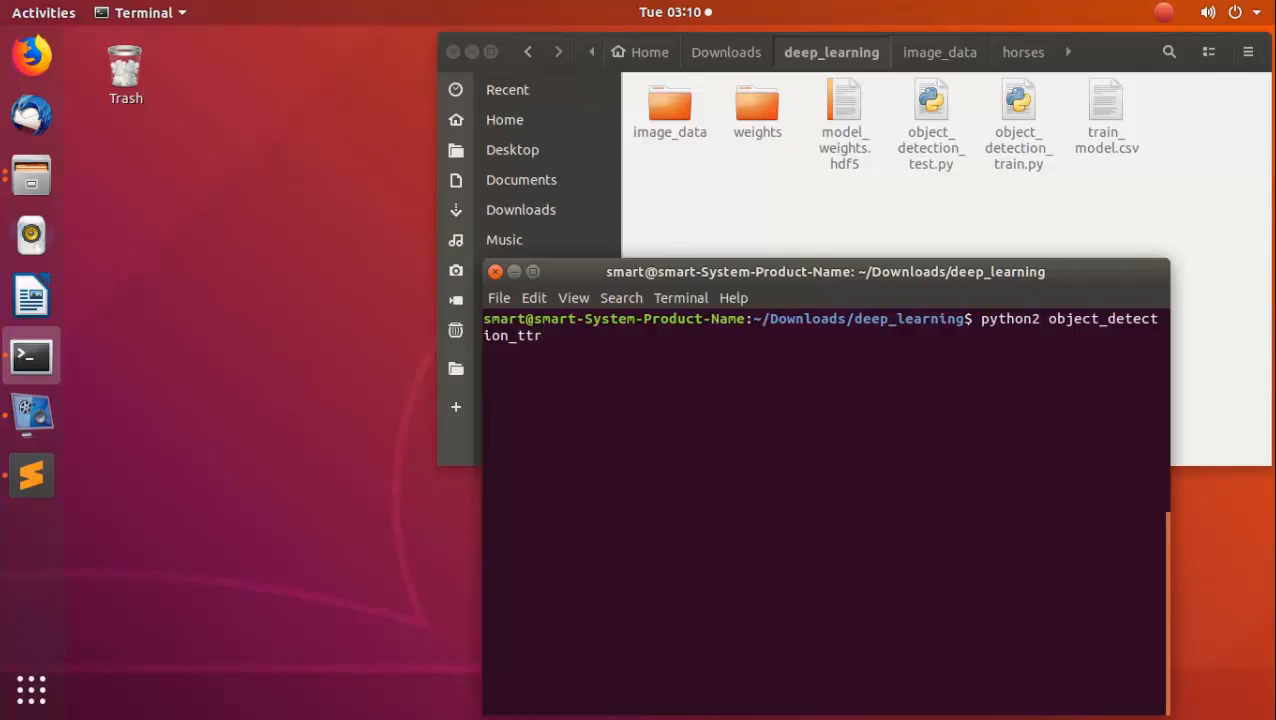
text(ain.py)
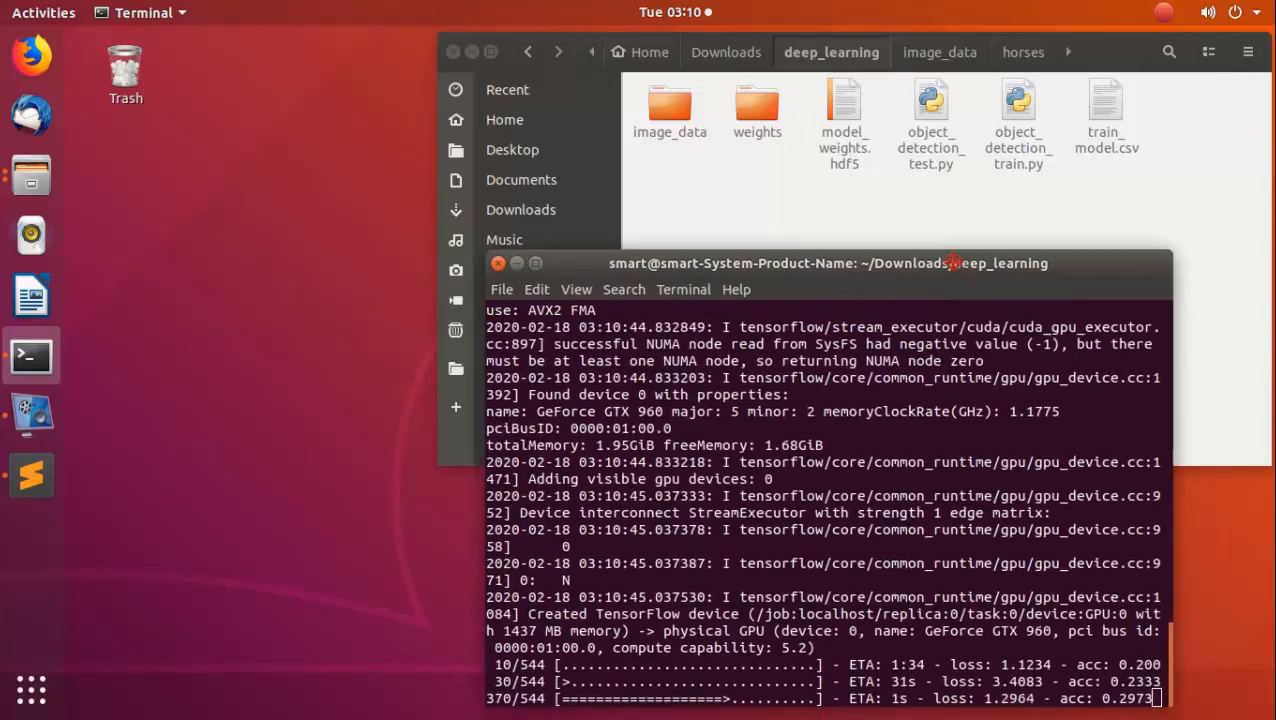
Reposition the terminal and scroll the per-epoch output as training reaches epoch 22.
drag(828, 263, 796, 228)
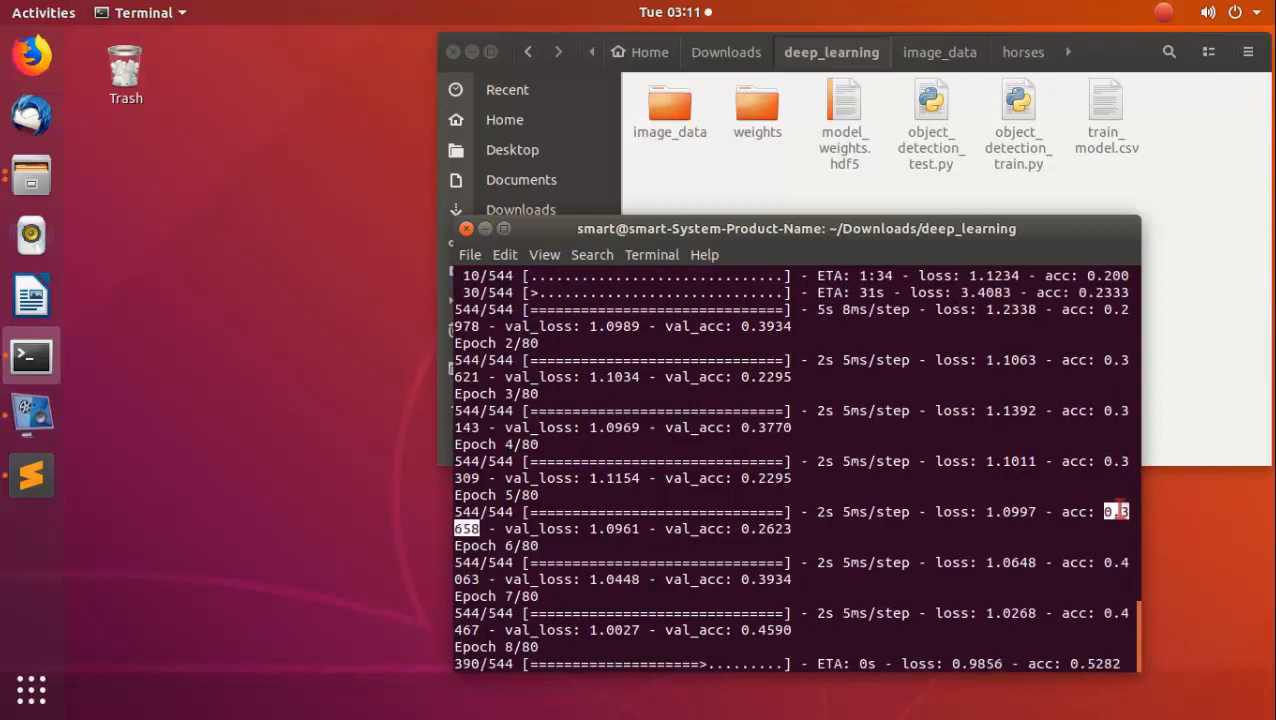
scroll(down, 3)
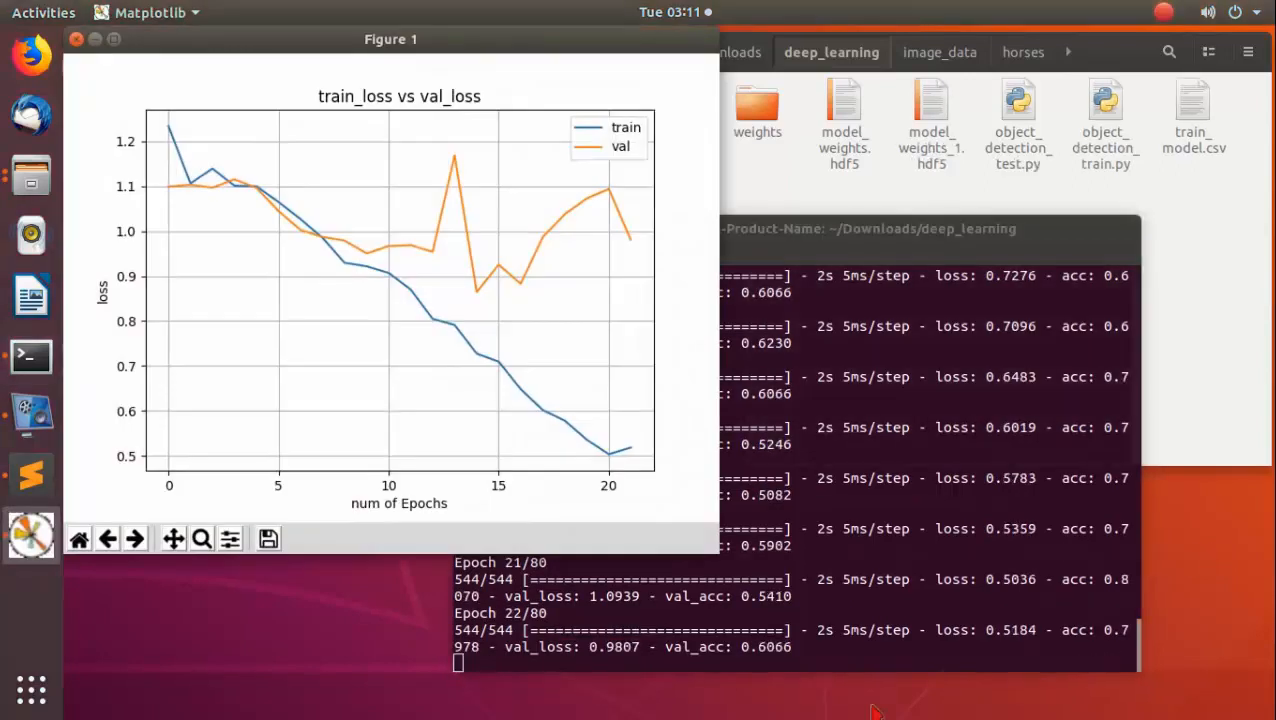
Select the new 43.5 MB model_weights_1.hdf5 file in deep_learning.
click(930, 115)
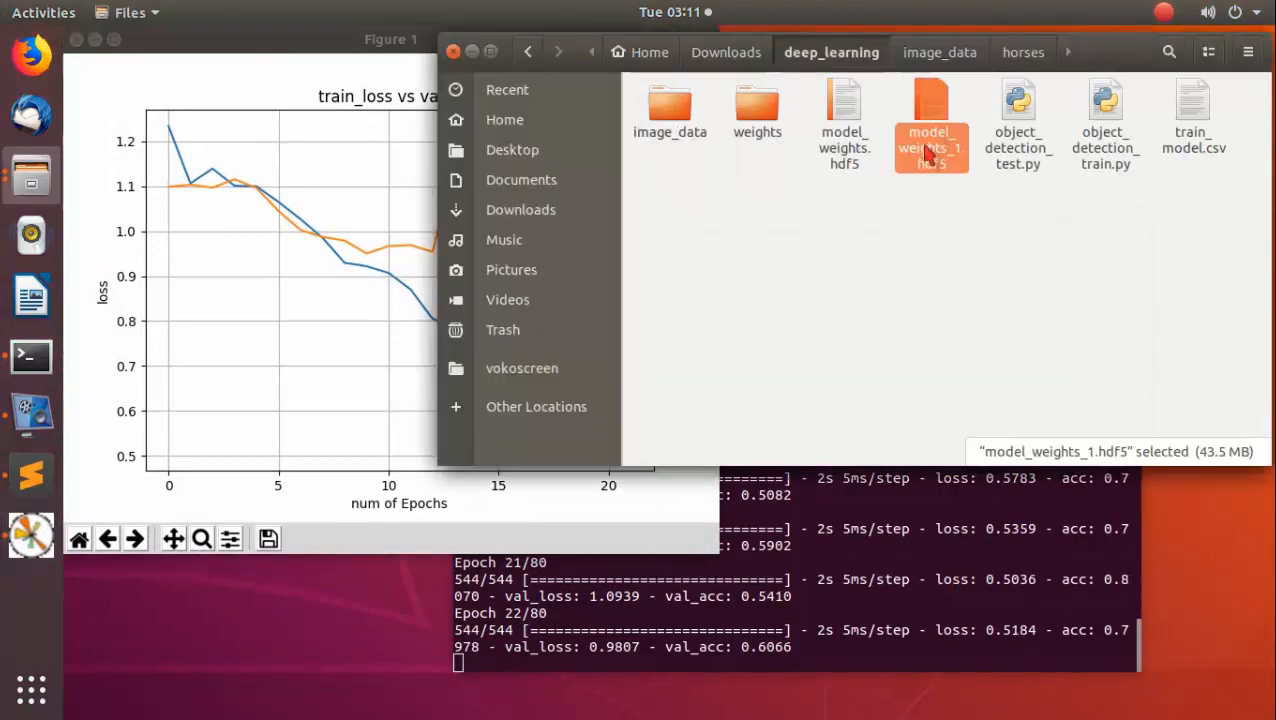
mouse_move(308, 392)
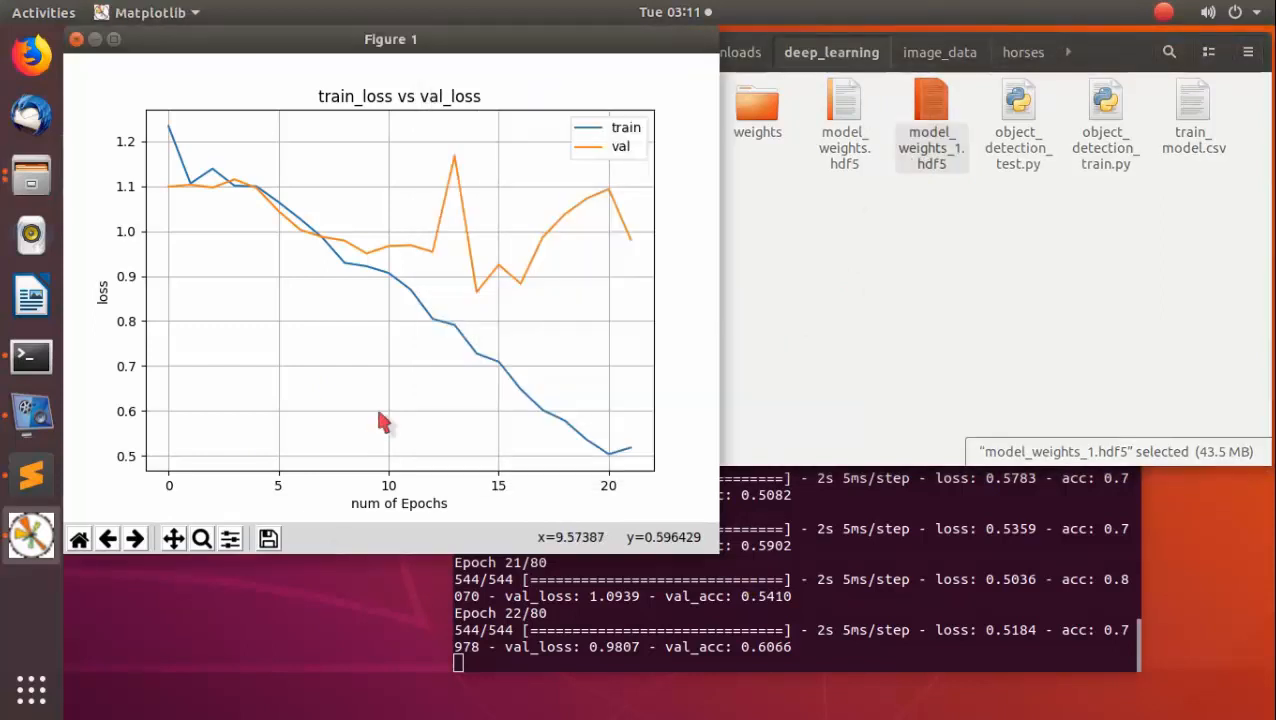
mouse_move(390, 177)
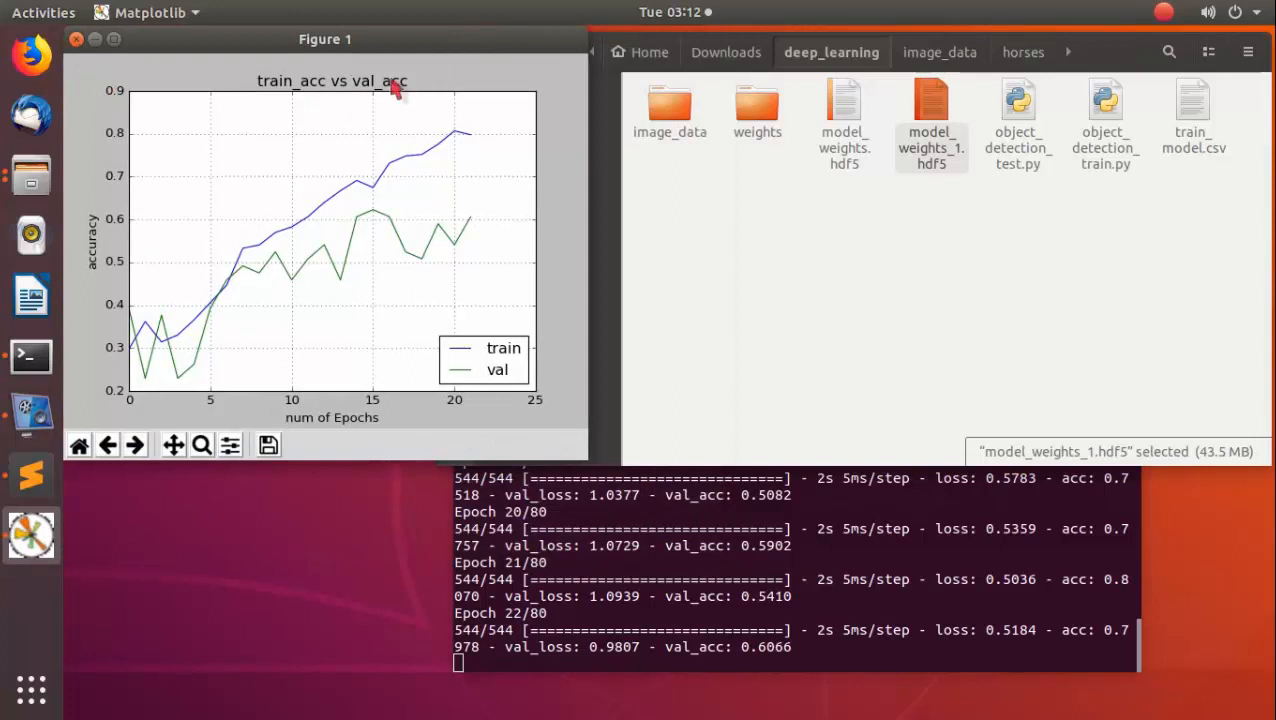
mouse_move(143, 347)
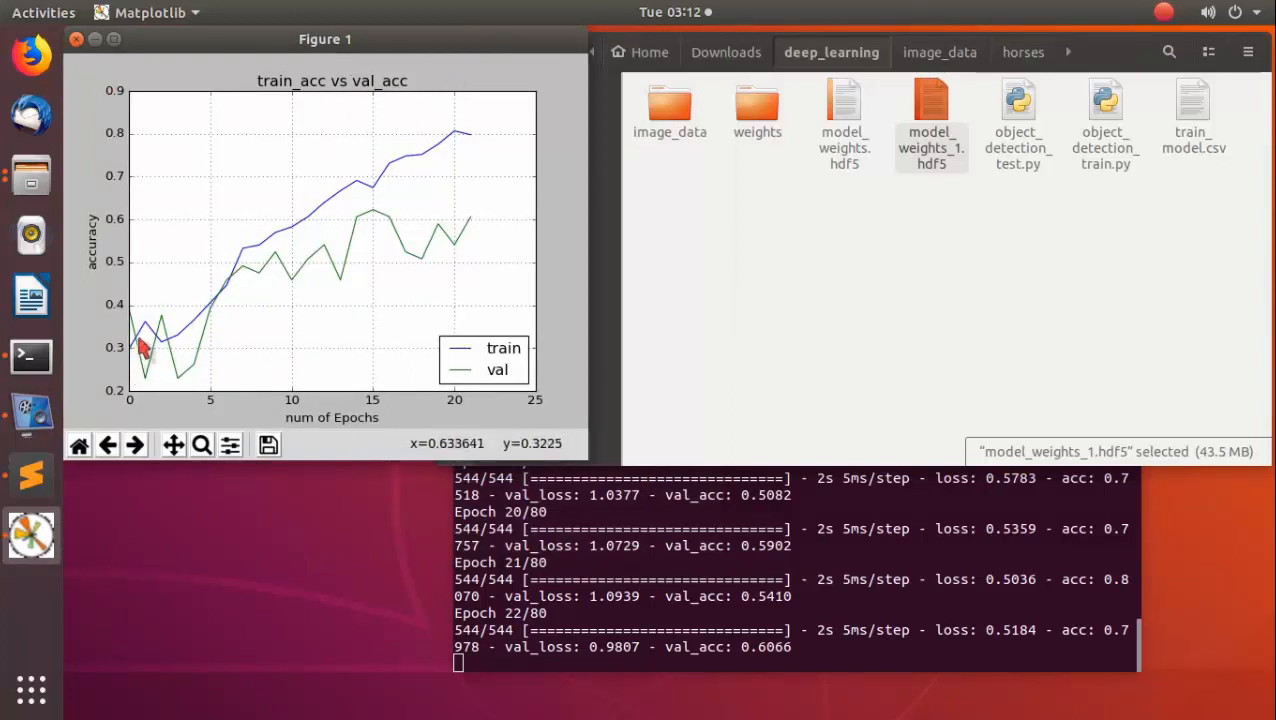
mouse_move(245, 270)
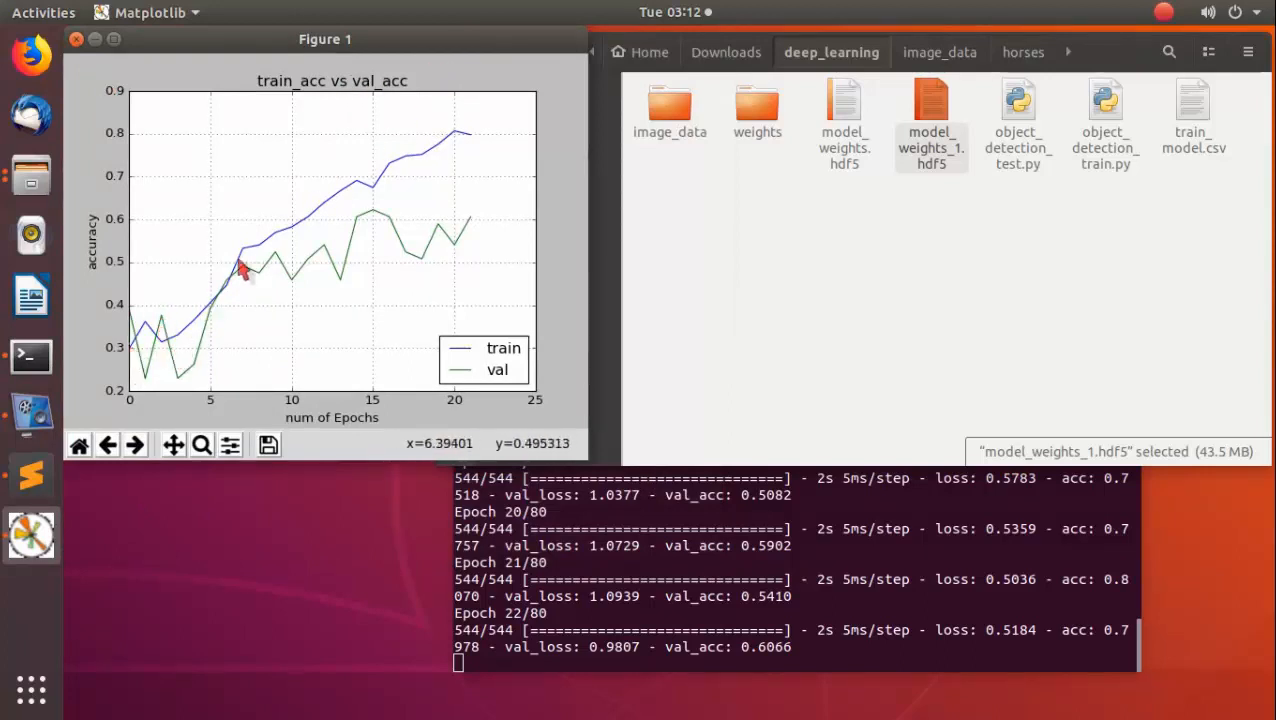
mouse_move(148, 428)
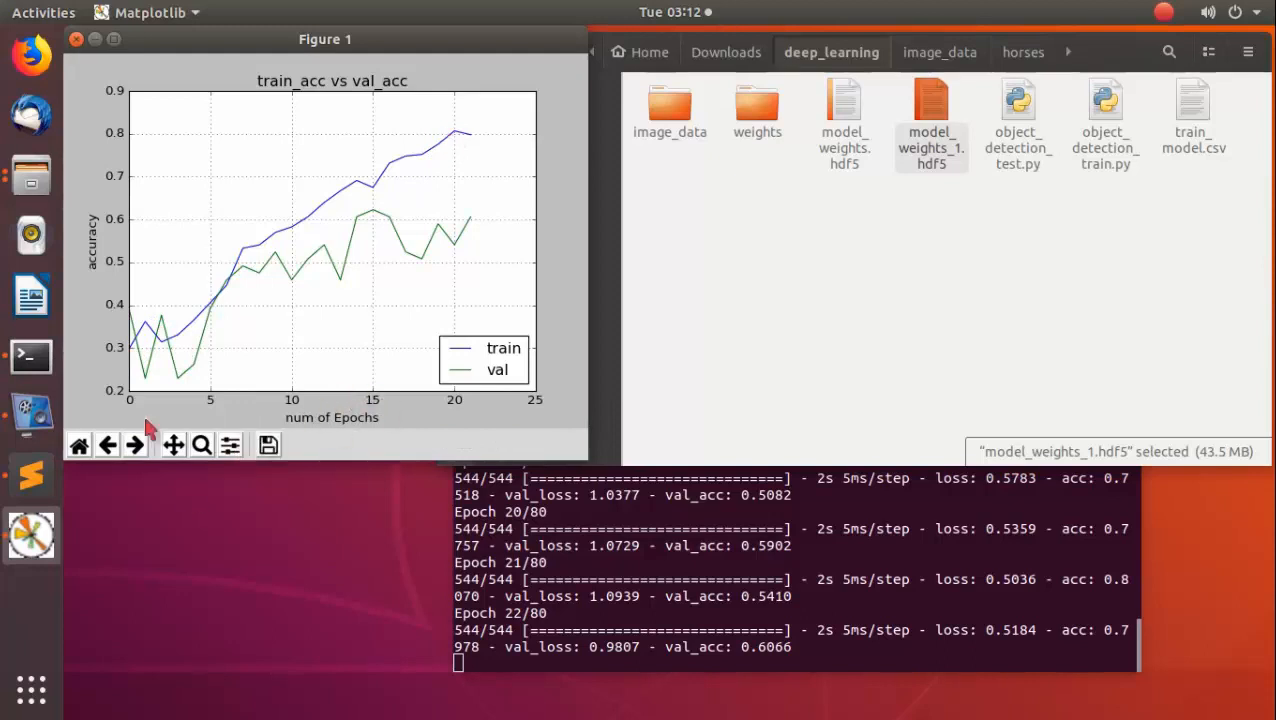
mouse_move(168, 347)
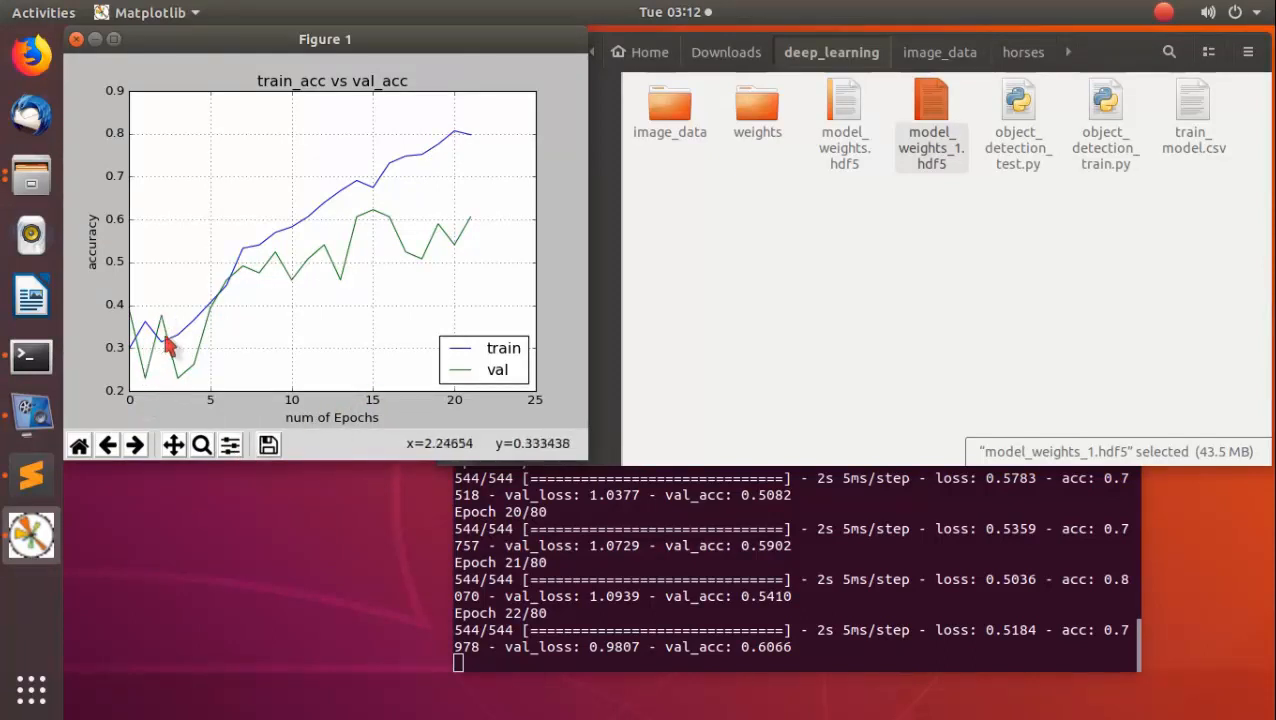
mouse_move(375, 235)
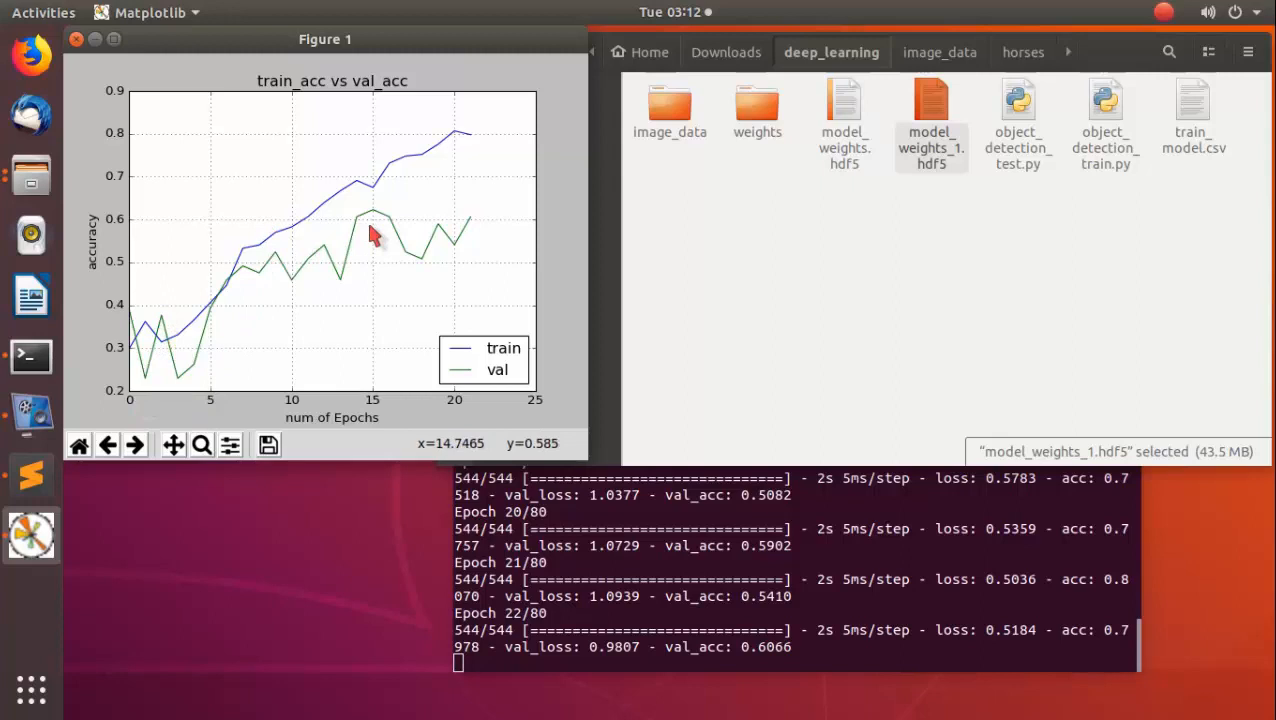
mouse_move(505, 178)
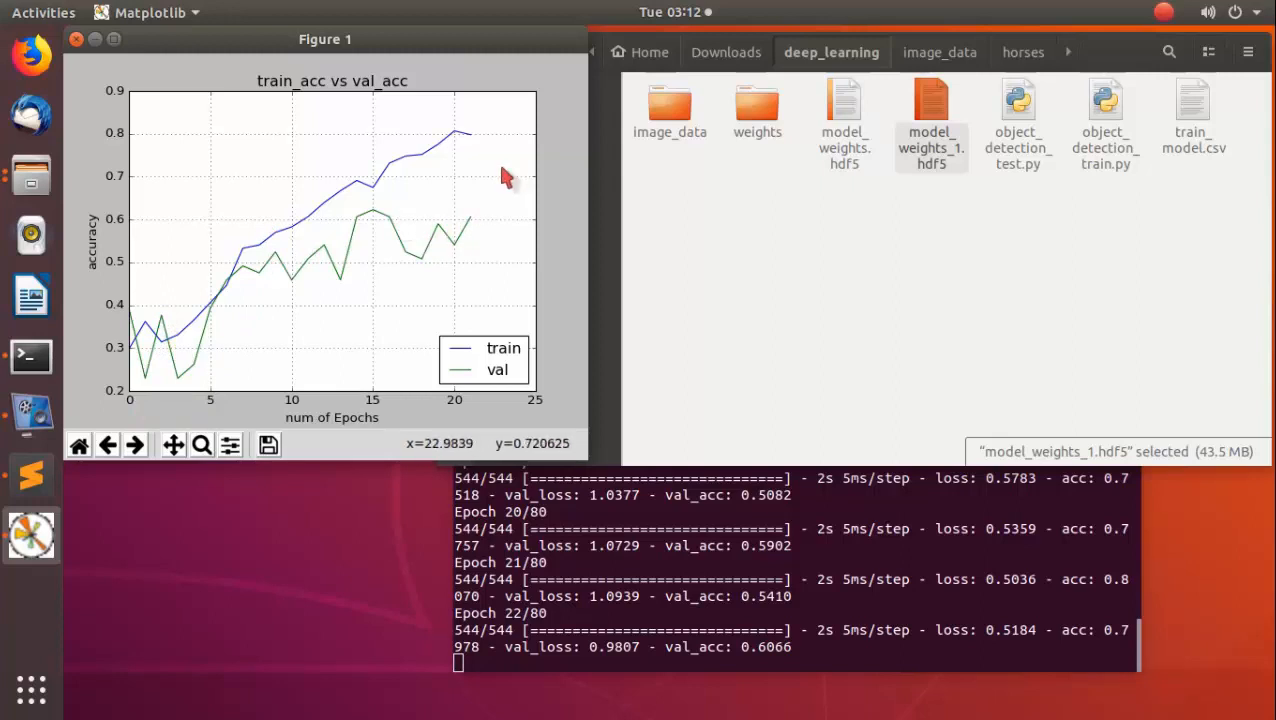
mouse_move(503, 178)
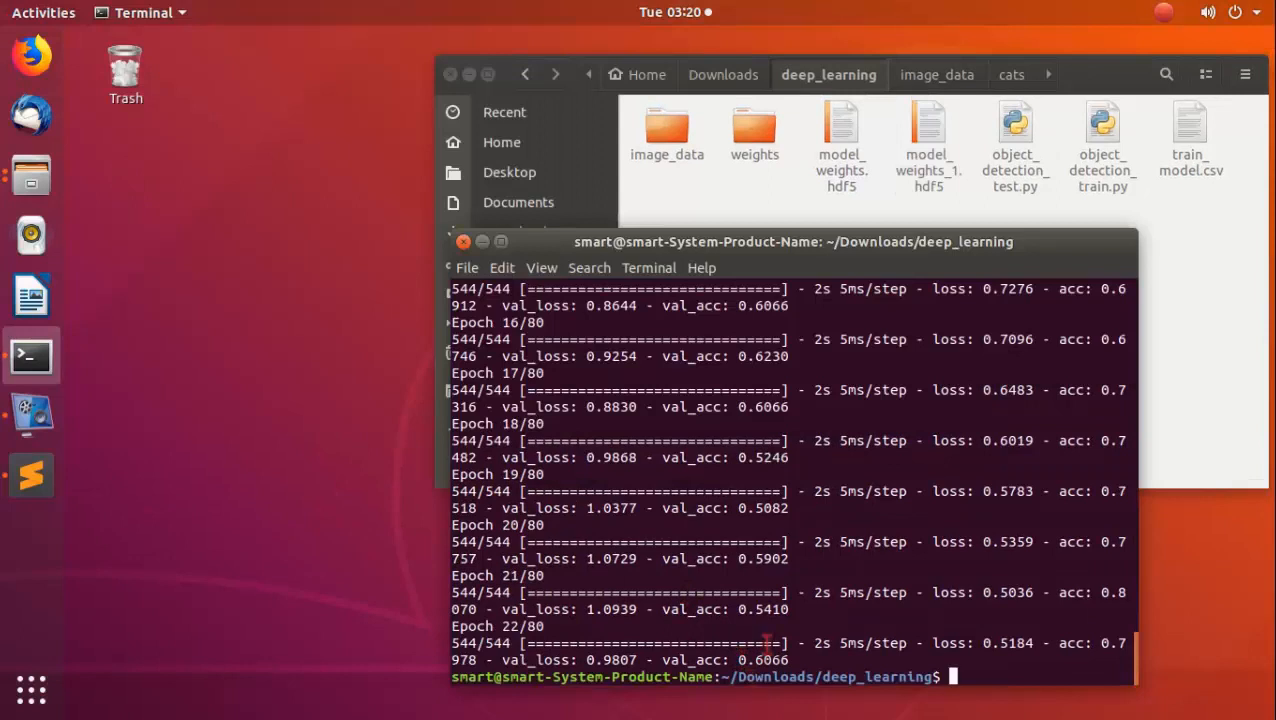
double_click(762, 659)
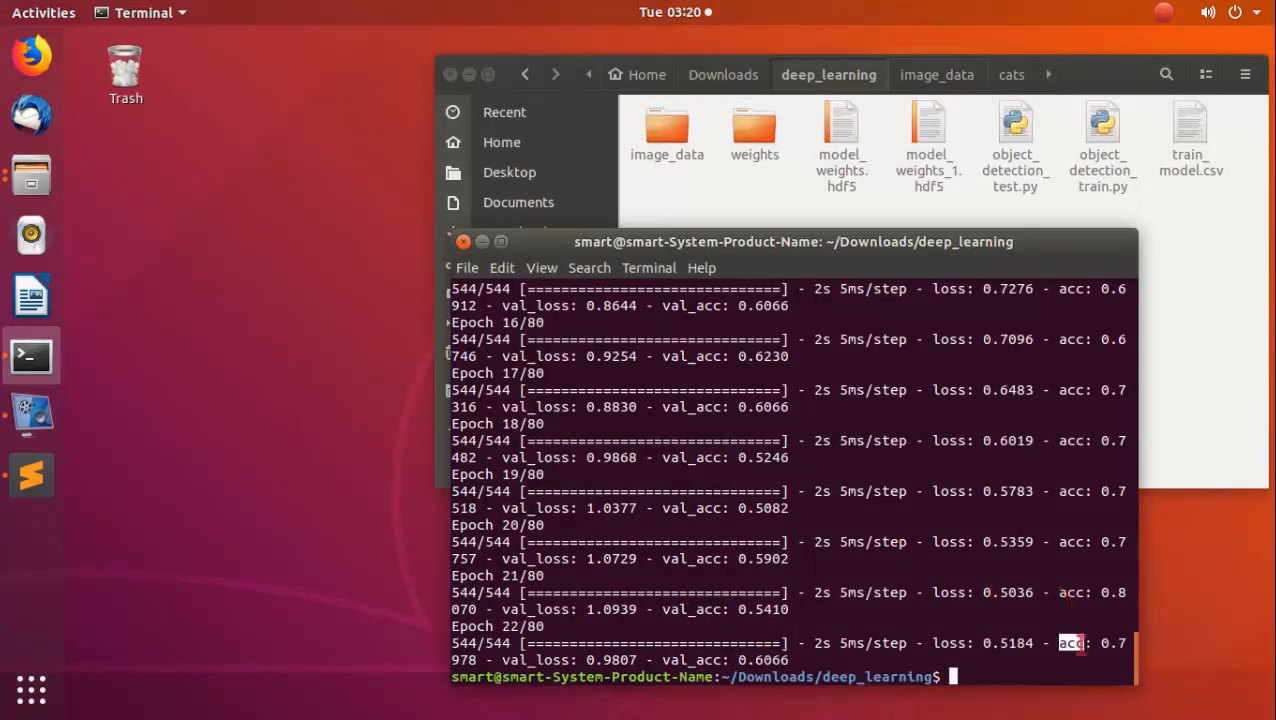
scroll(up, 3)
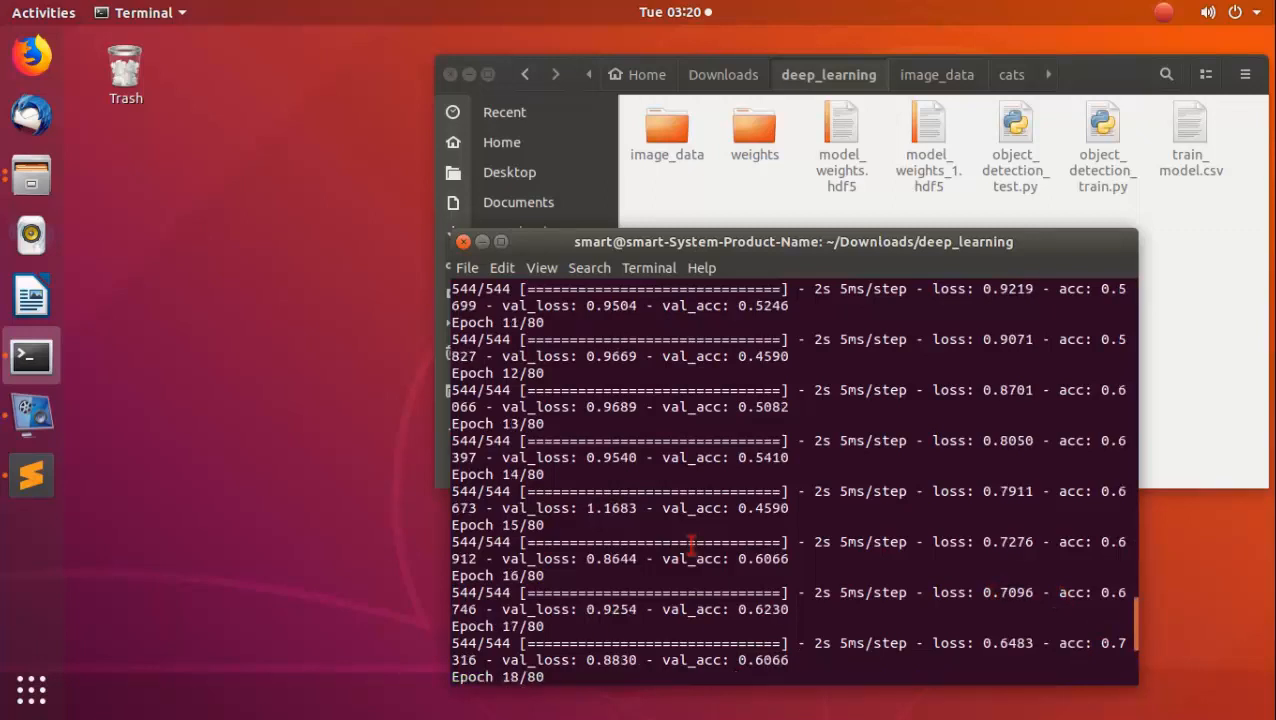
scroll(up, 3)
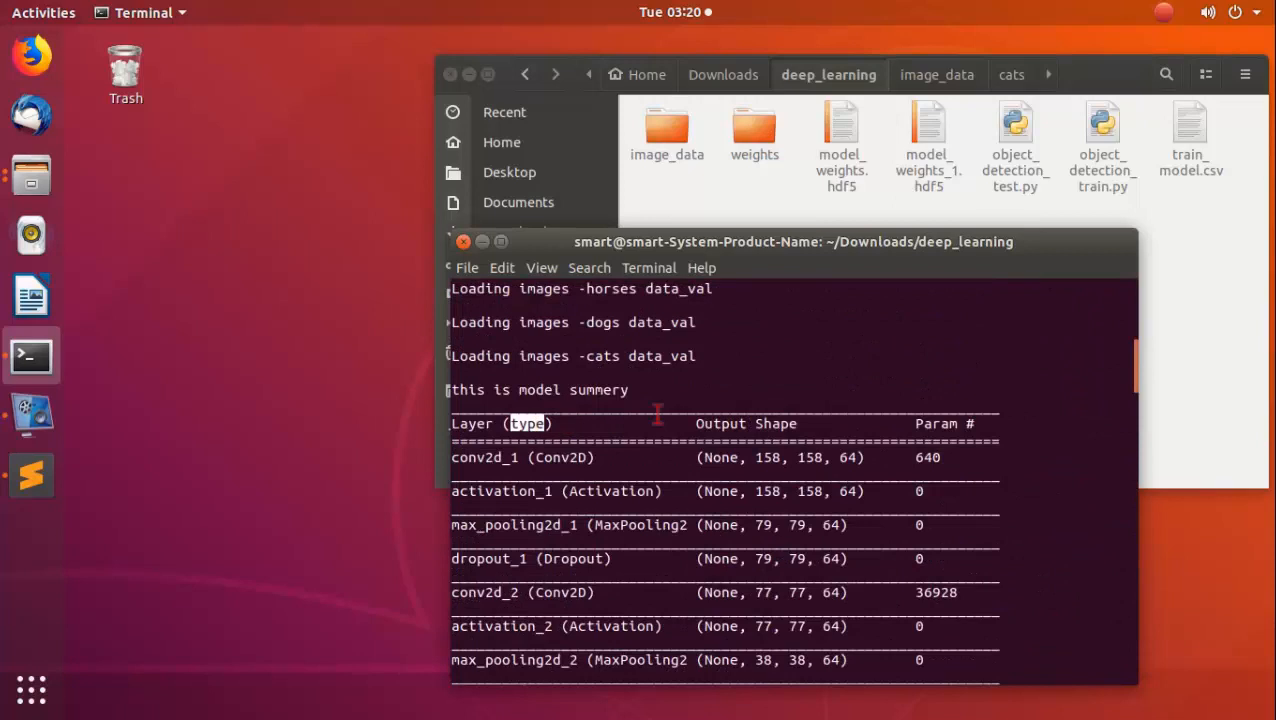
scroll(down, 3)
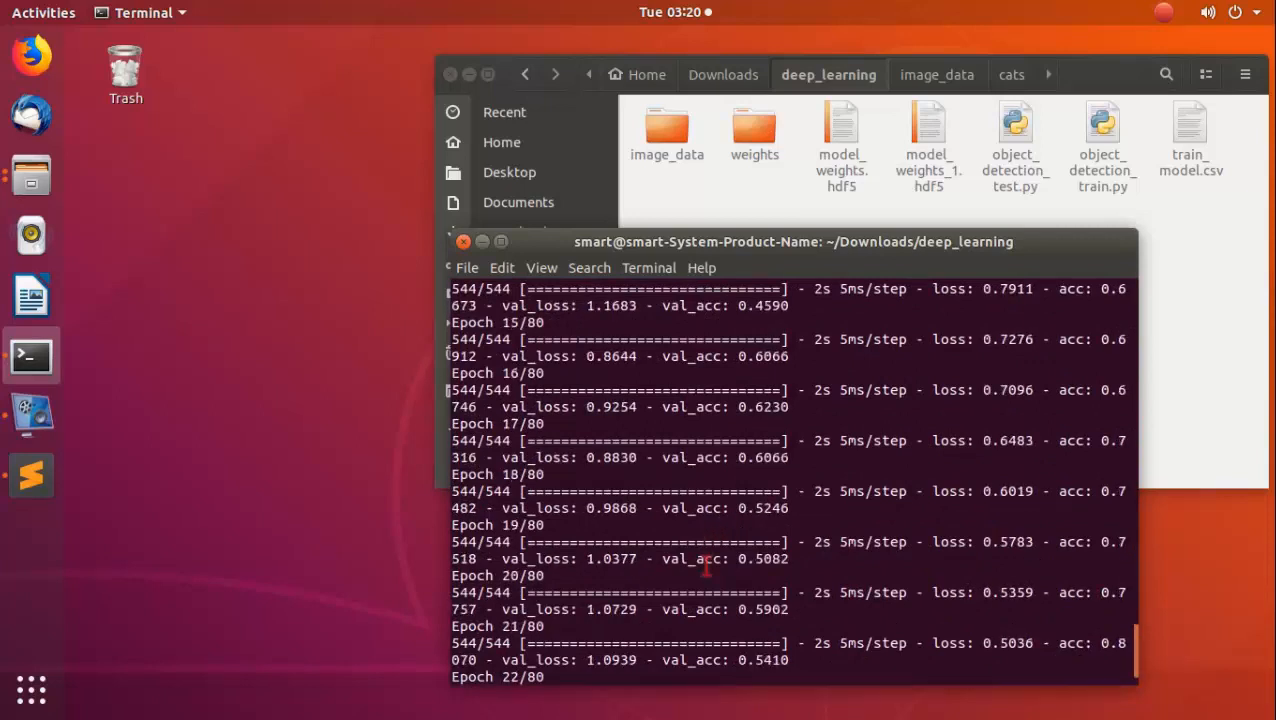
scroll(down, 3)
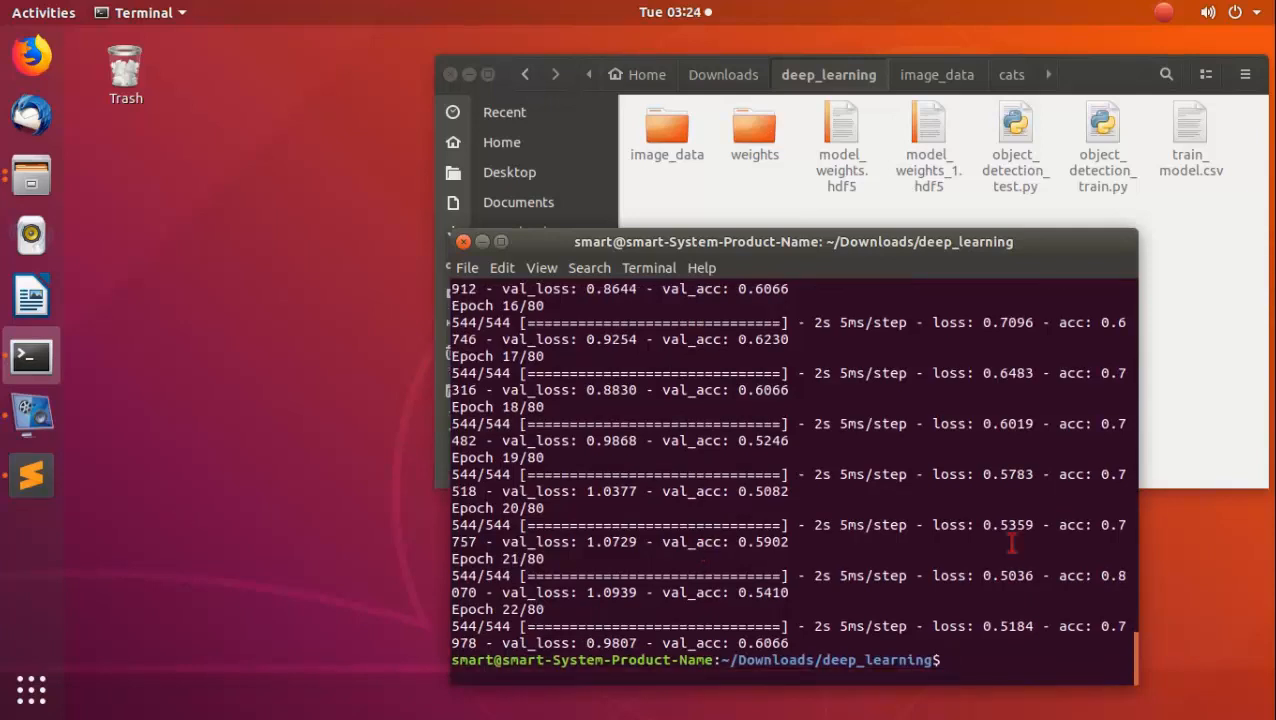
Run python2 object_detection_test.py, which reports 0.934 test accuracy.
text(pyt)
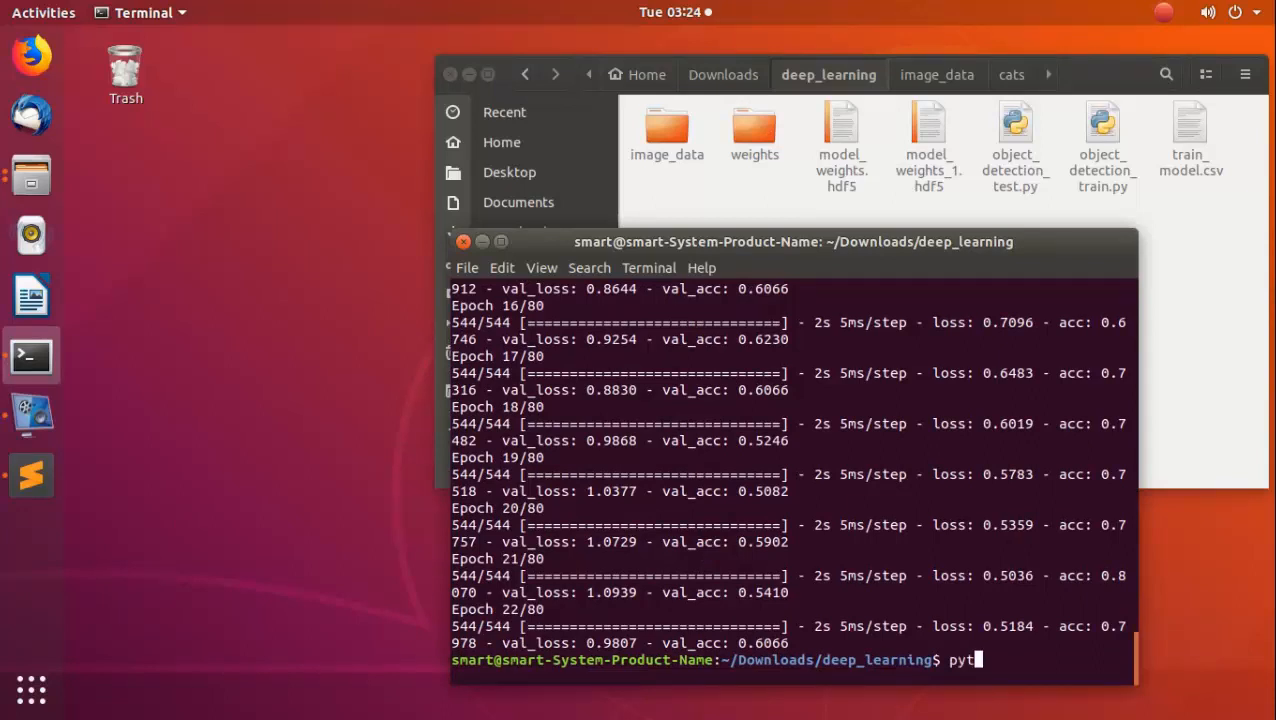
text(hon)
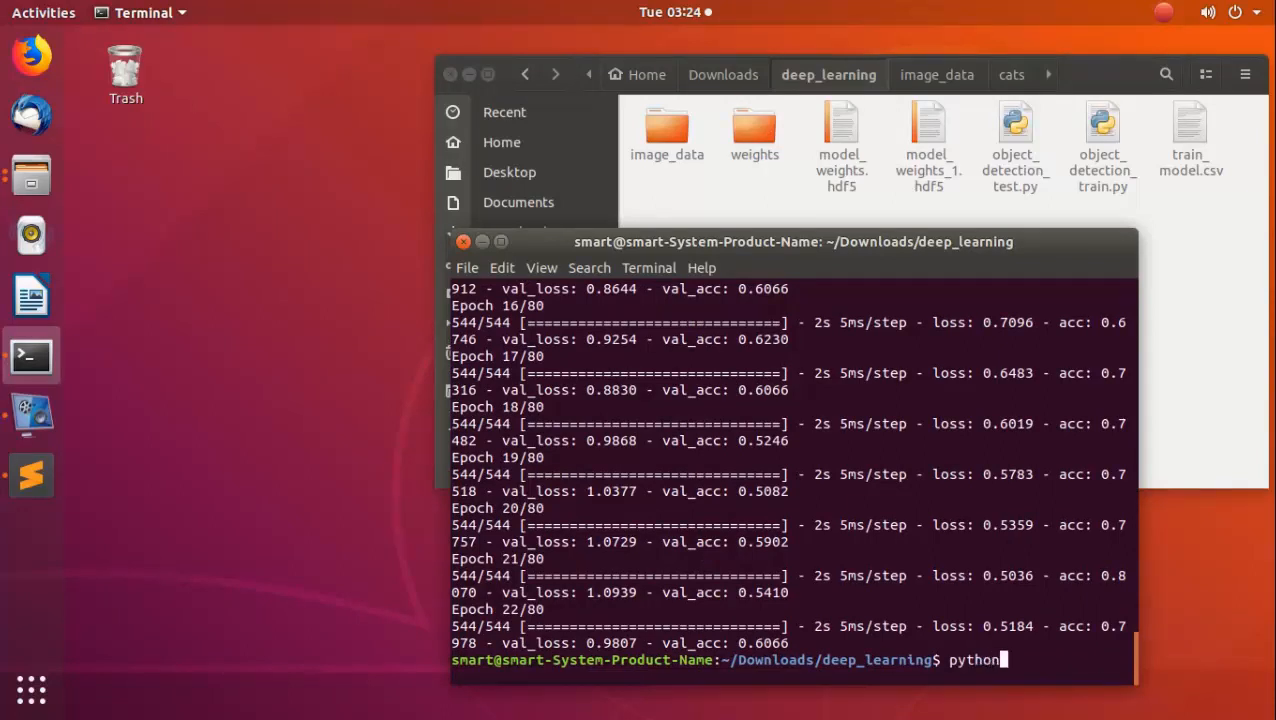
text(2)
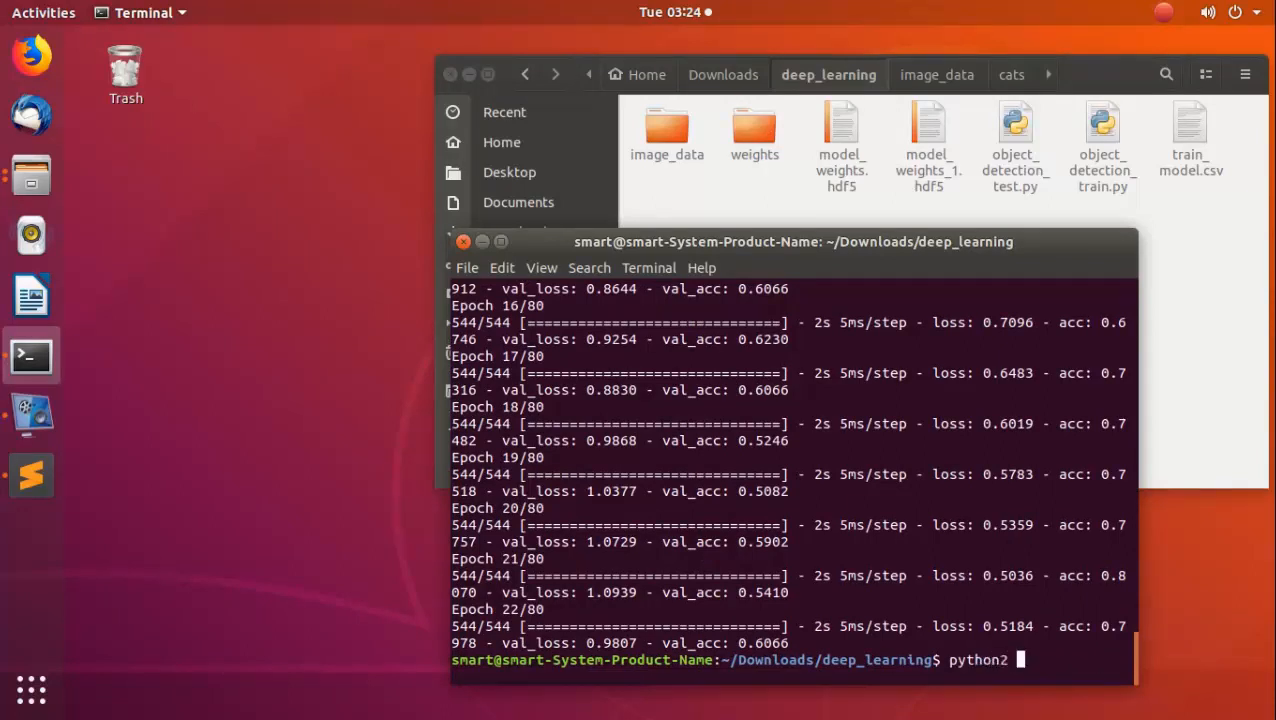
text(object_detection_tt)
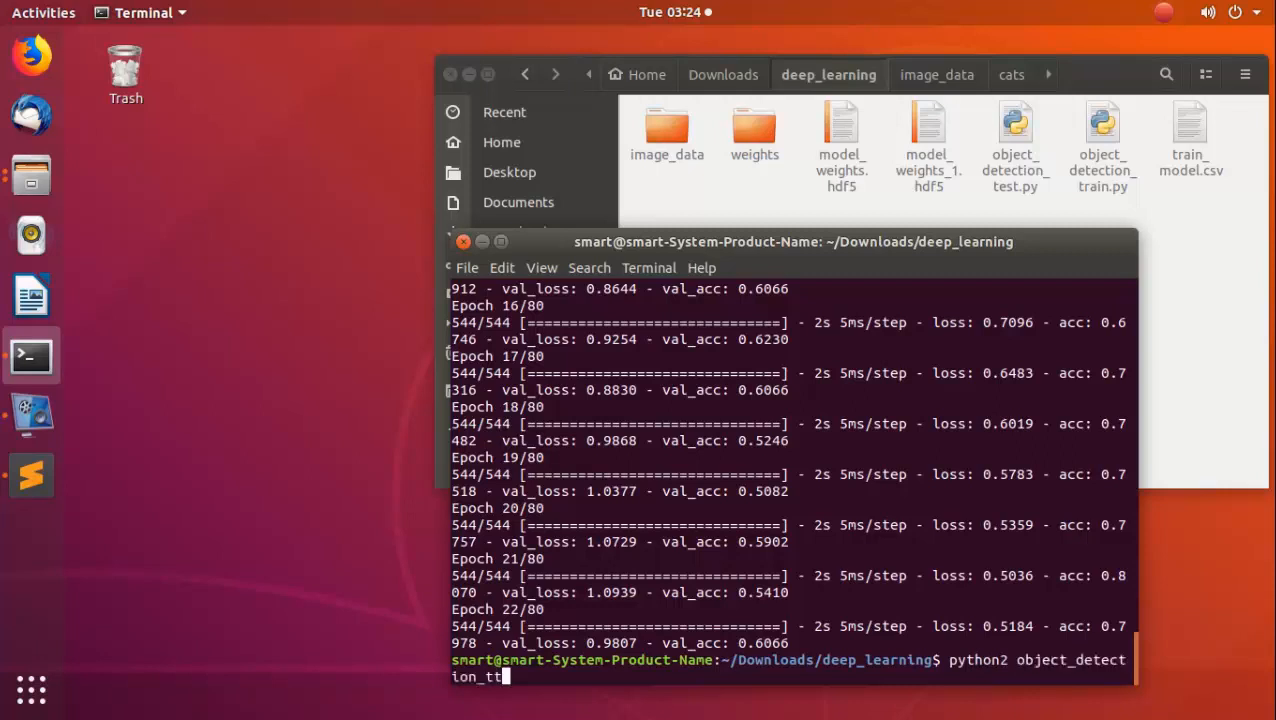
key(Return)
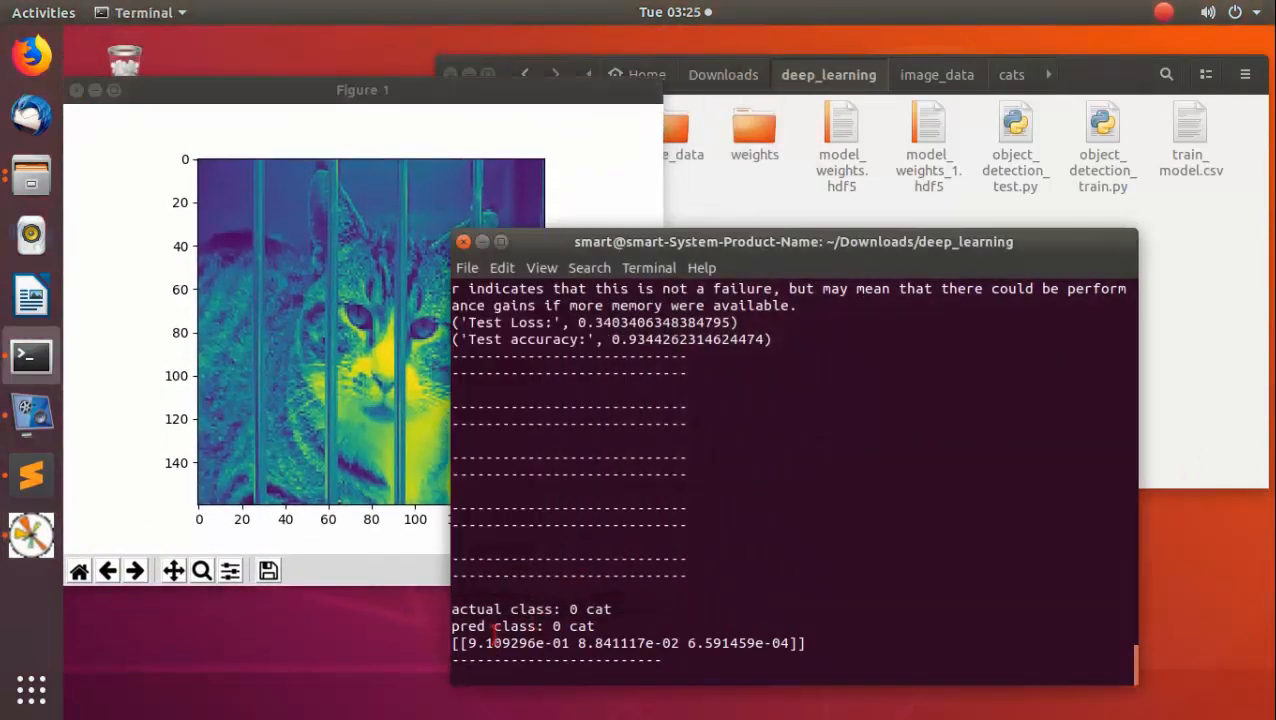
Step through the horse, dog and cat test figures, check predictions, then quit with q.
double_click(513, 626)
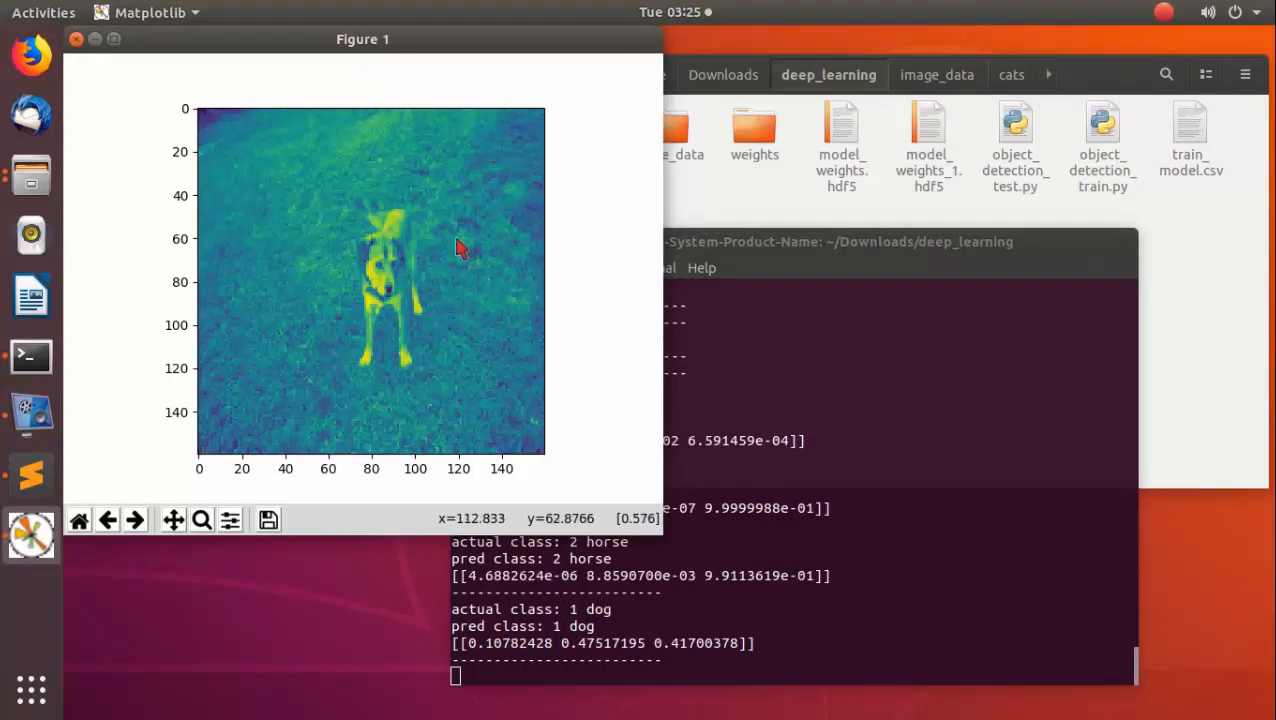
click(793, 241)
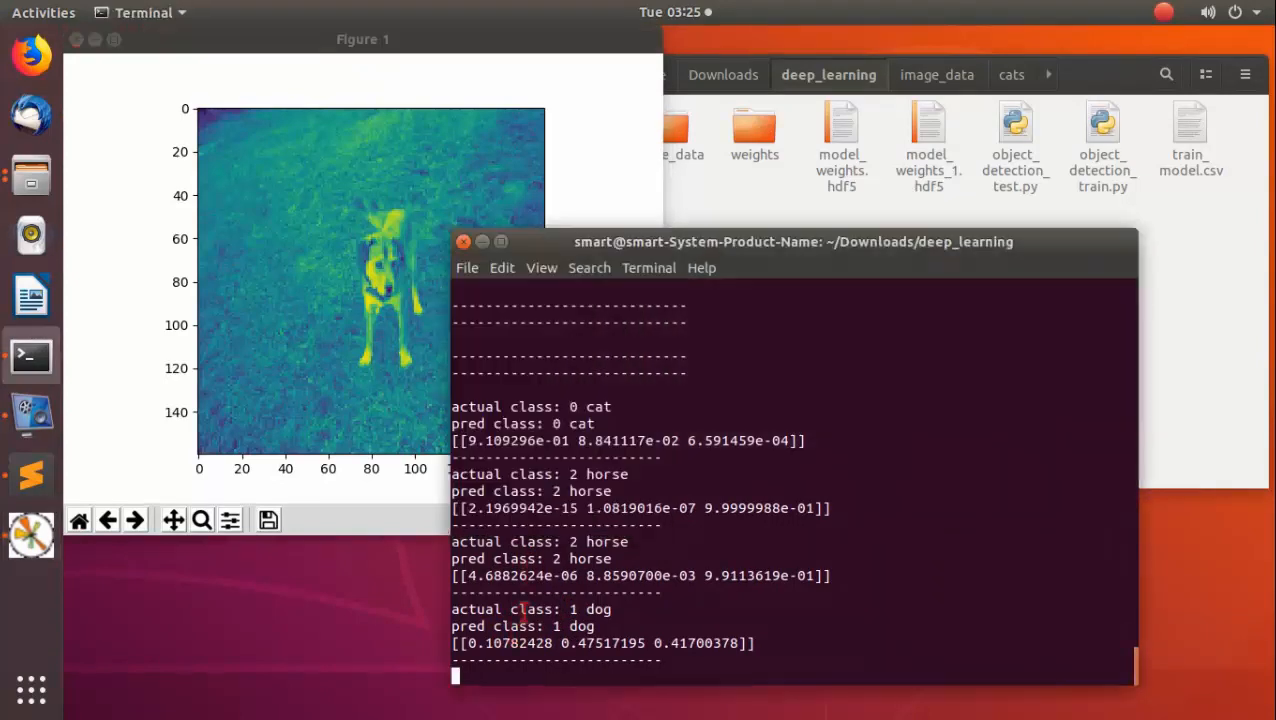
double_click(514, 625)
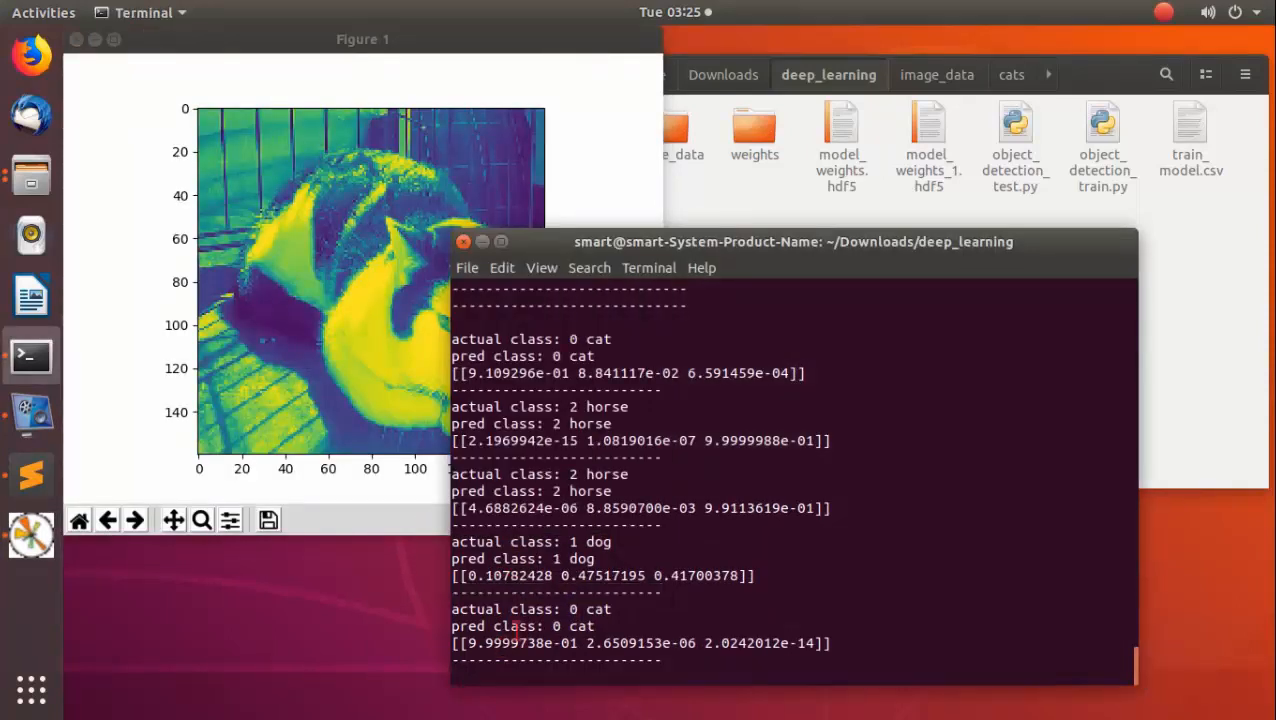
text(q)
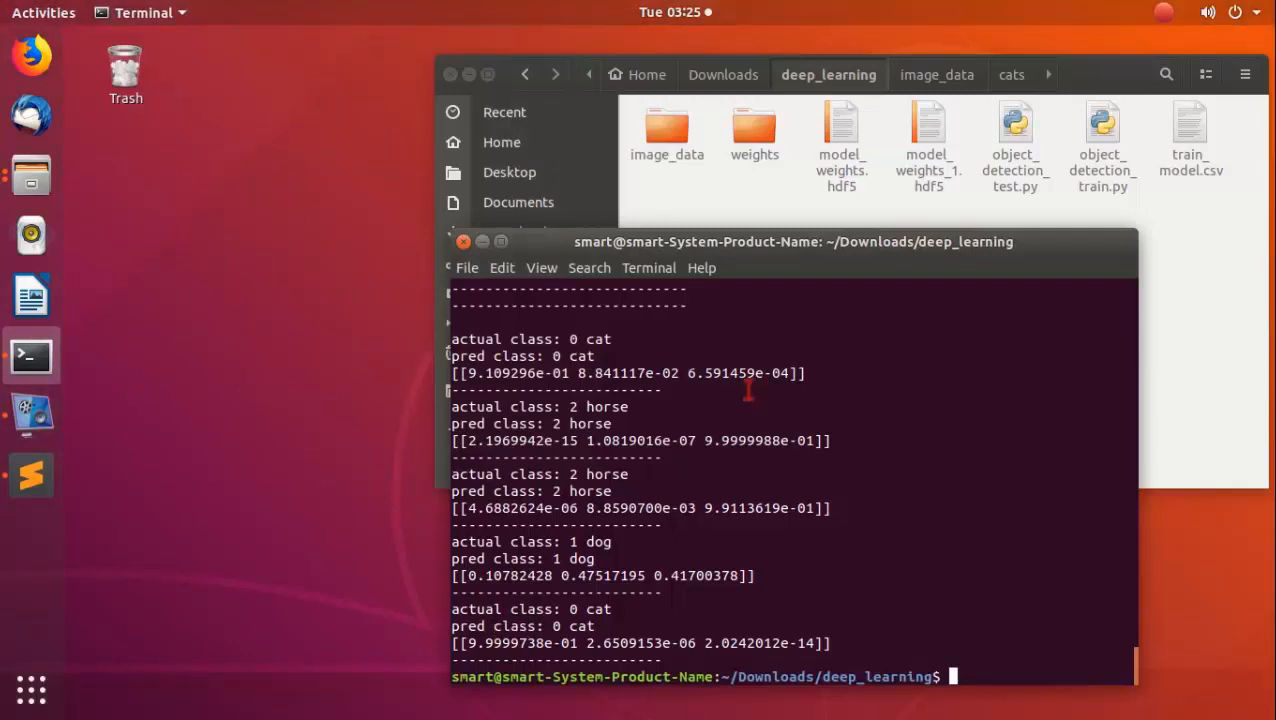
mouse_move(175, 660)
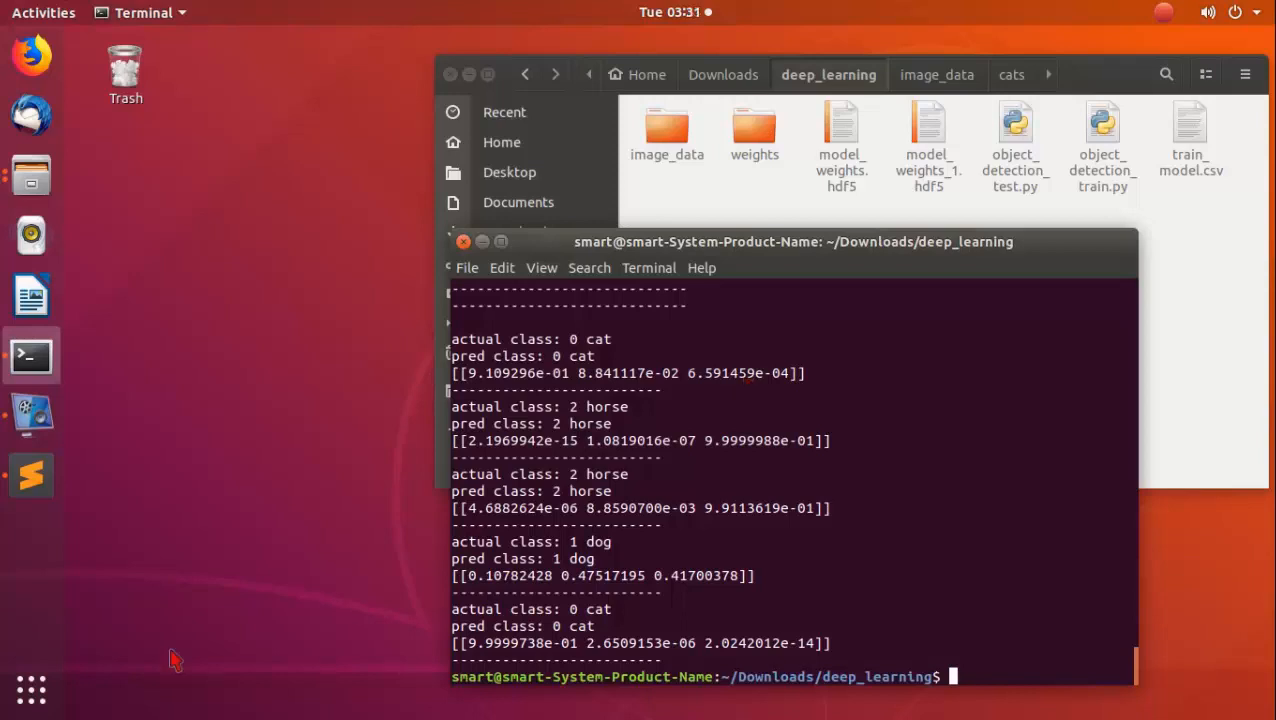
mouse_move(690, 595)
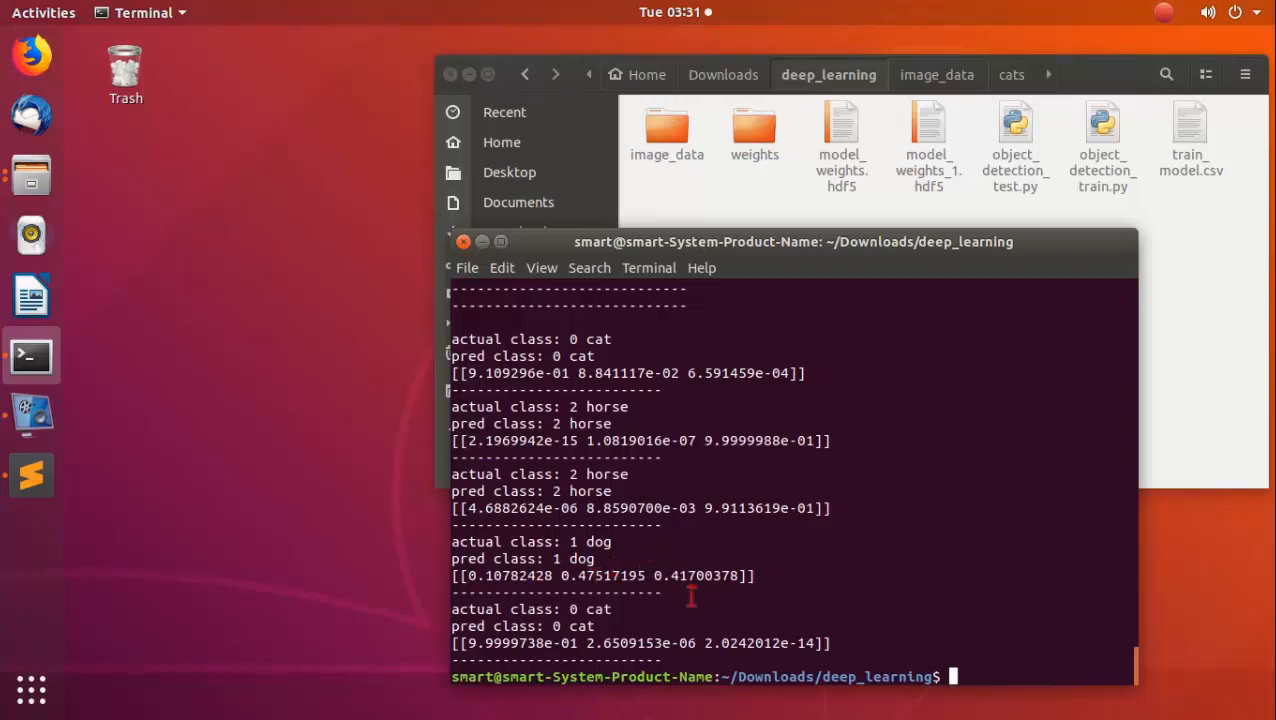
scroll(up, 3)
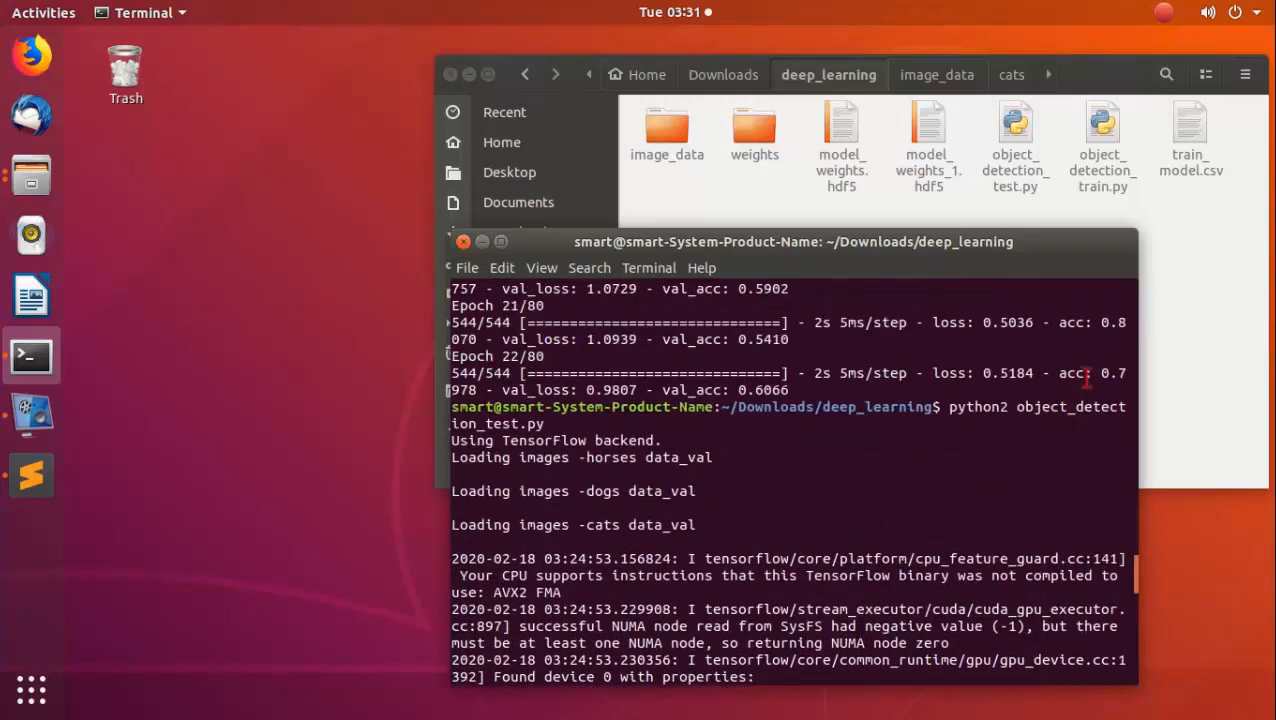
scroll(down, 3)
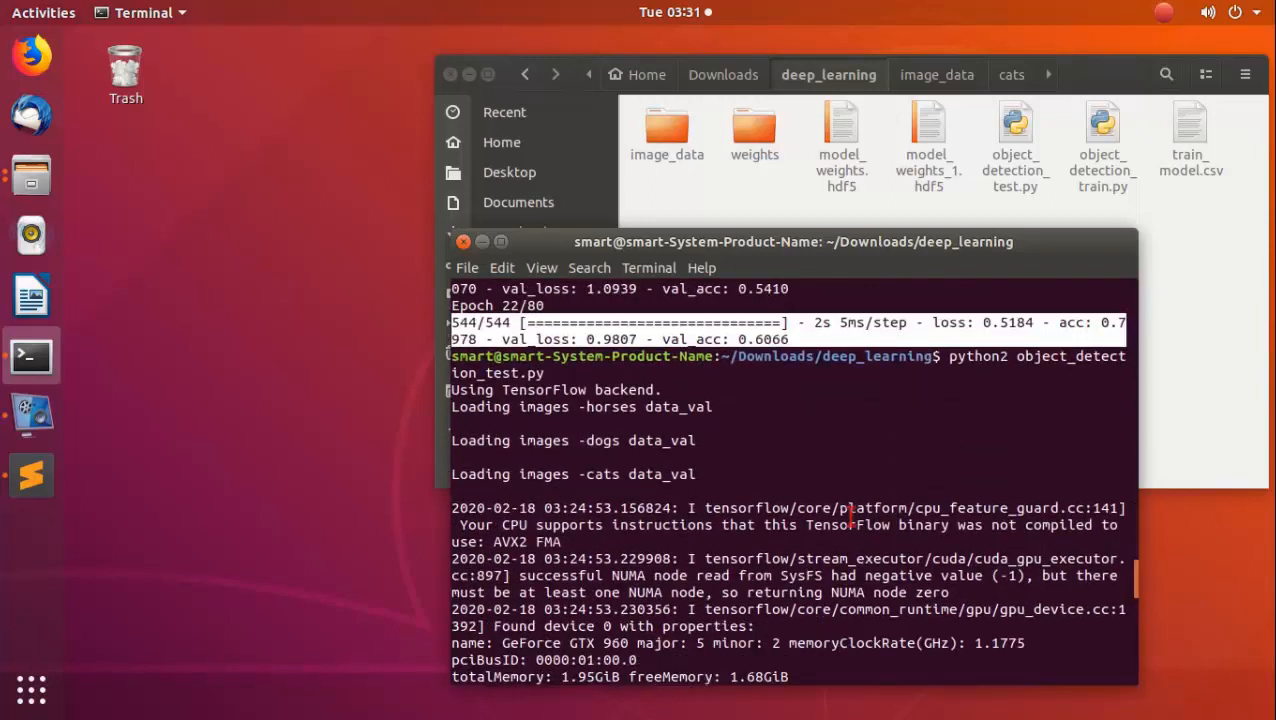